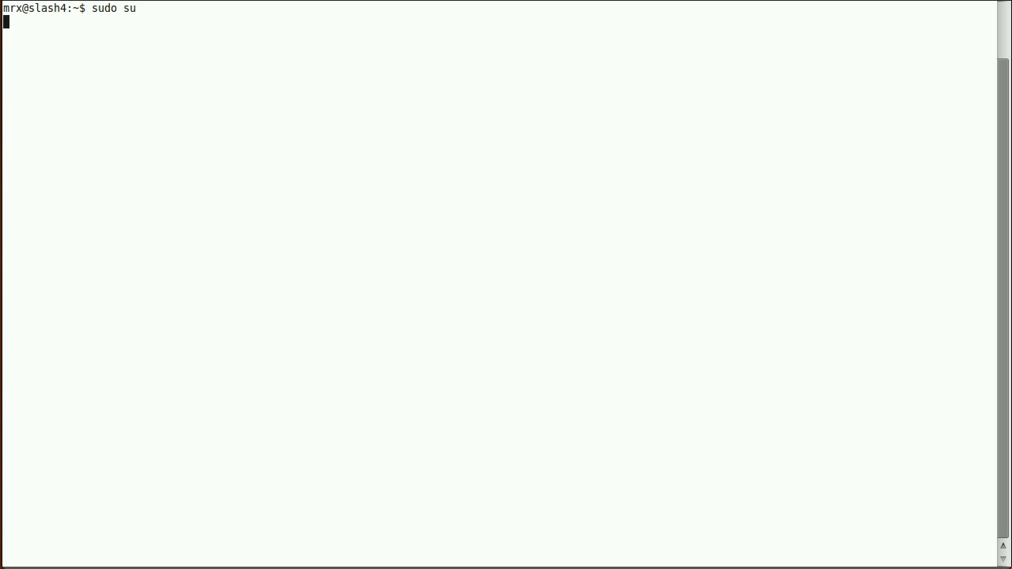
Step: Switch to a root shell and run aptitude search httpd to list HTTP server packages
{"action": "key", "text": "Return"}
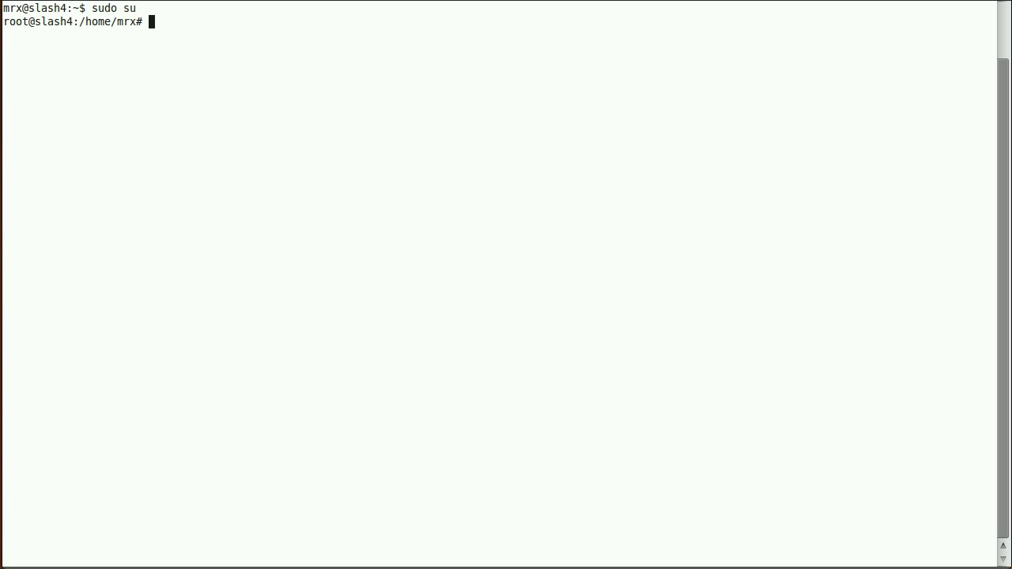
{"action": "key", "text": "ctrl+r"}
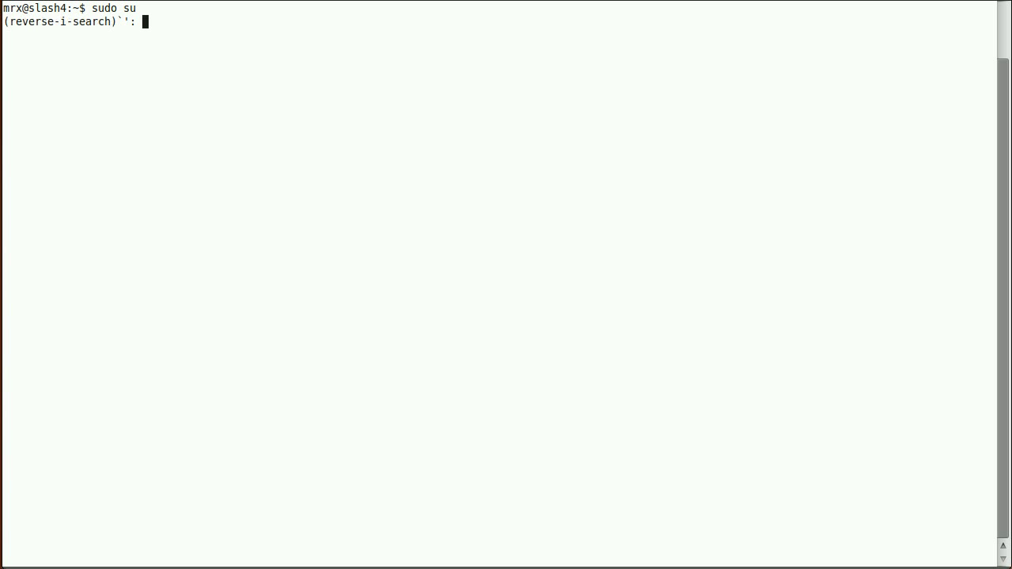
{"action": "type", "text": "search h"}
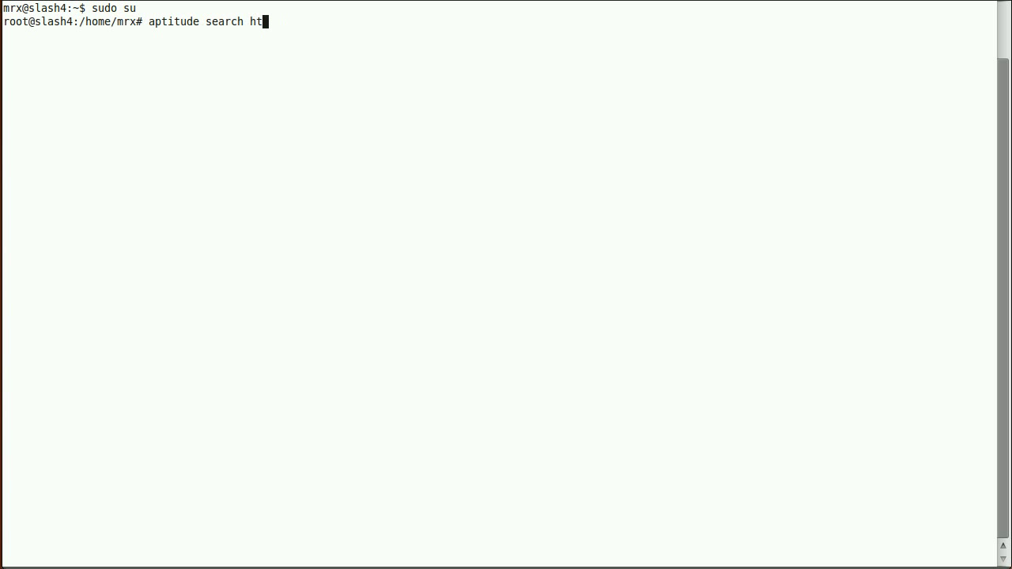
{"action": "type", "text": "tpd"}
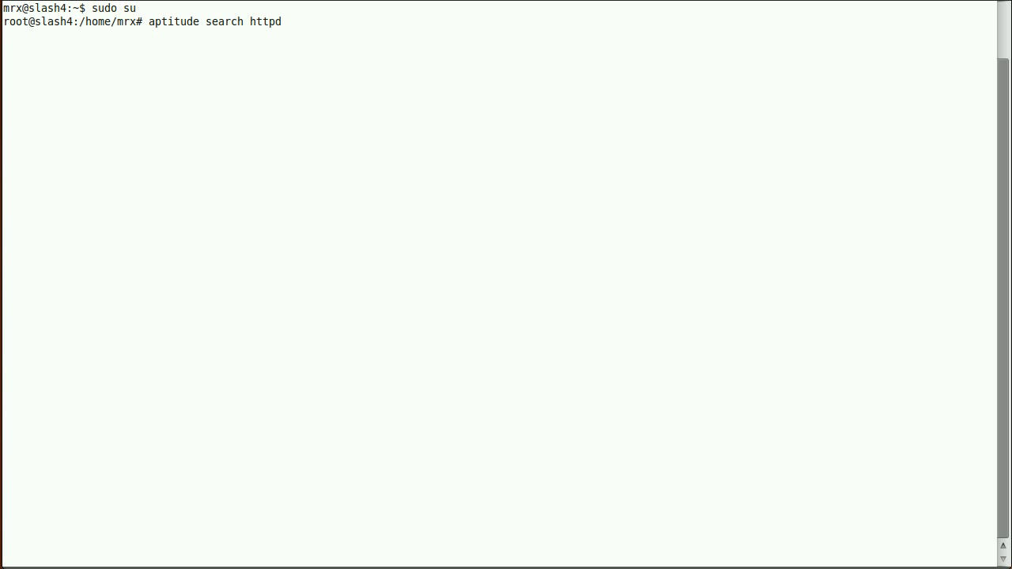
{"action": "key", "text": "Return"}
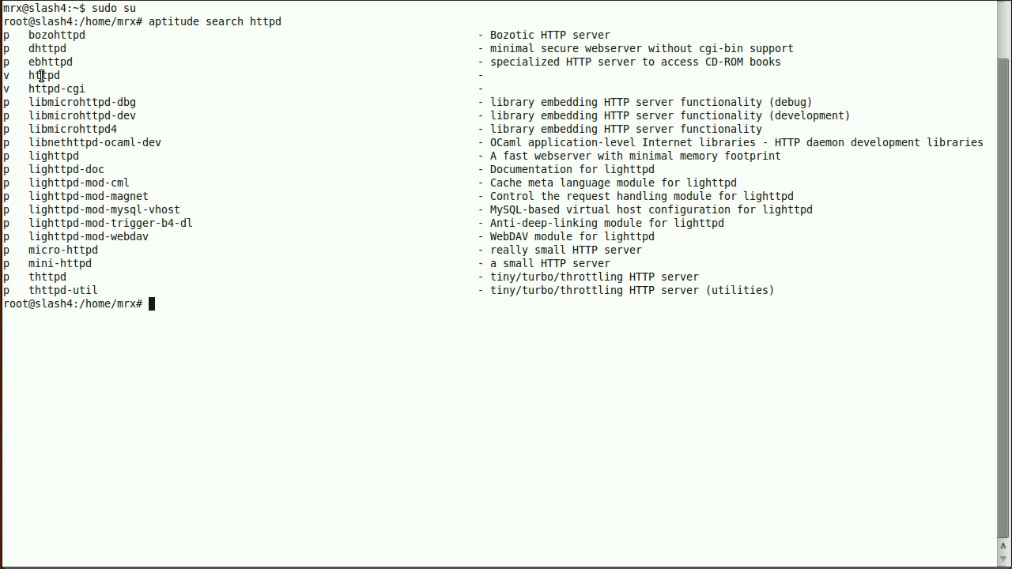
Step: Try apt-get install httpd, then copy apache2-mpm-prefork into a new apt-get install command
{"action": "key", "text": "ctrl+r"}
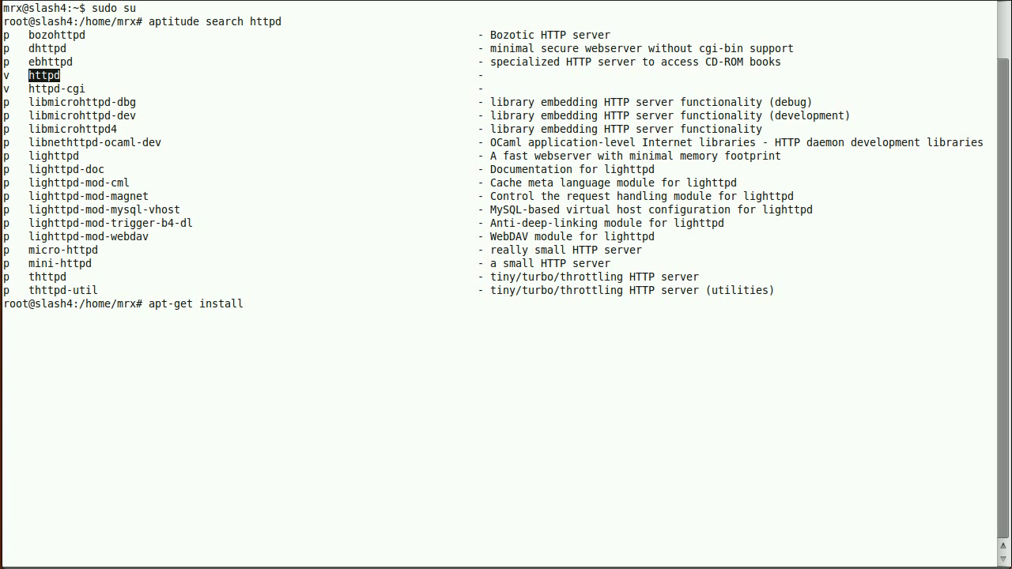
{"action": "type", "text": "httpd"}
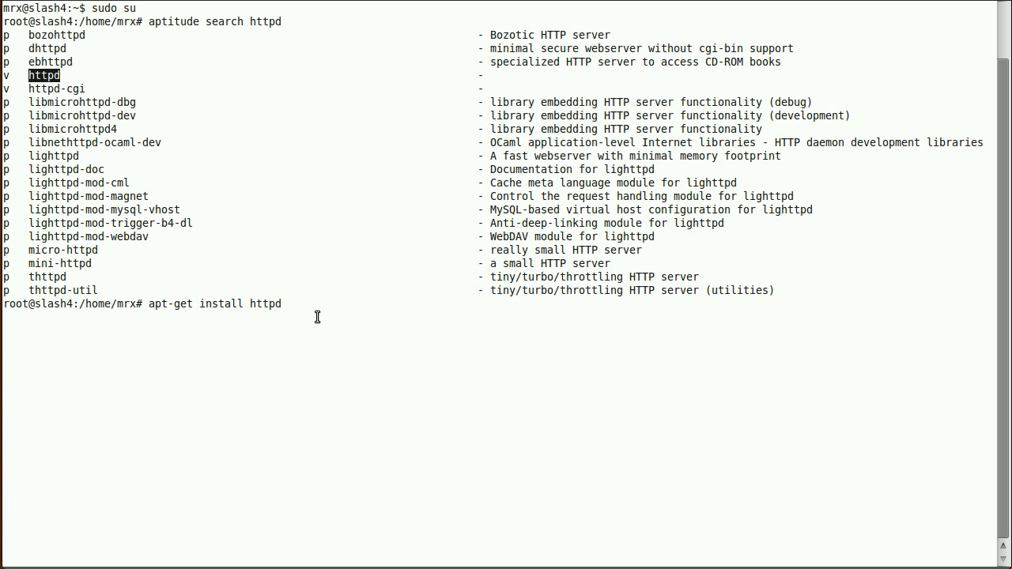
{"action": "key", "text": "Return"}
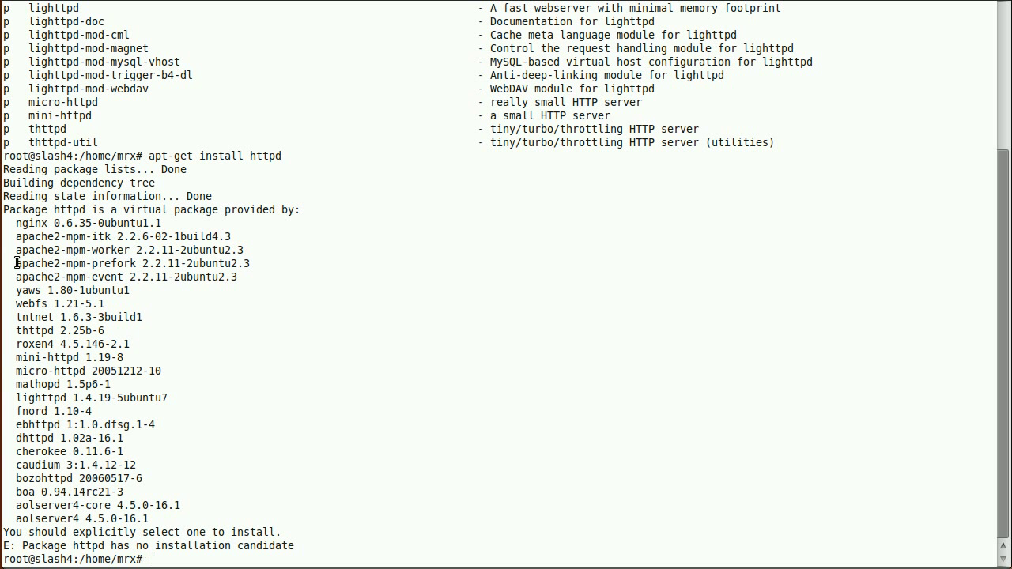
{"action": "double_click", "coordinate": [75, 263]}
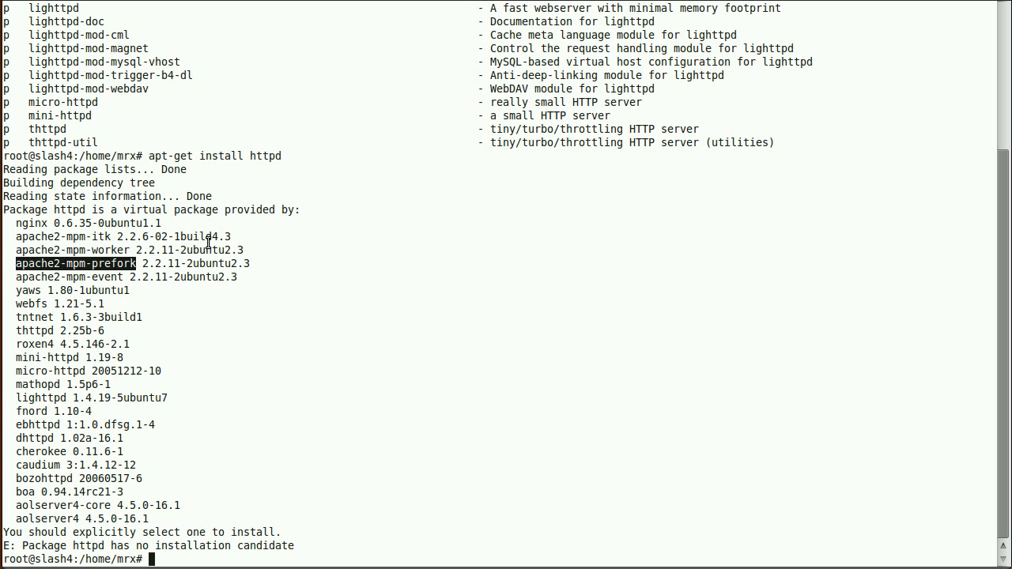
{"action": "type", "text": "apt-get install apache2-mpm-prefork"}
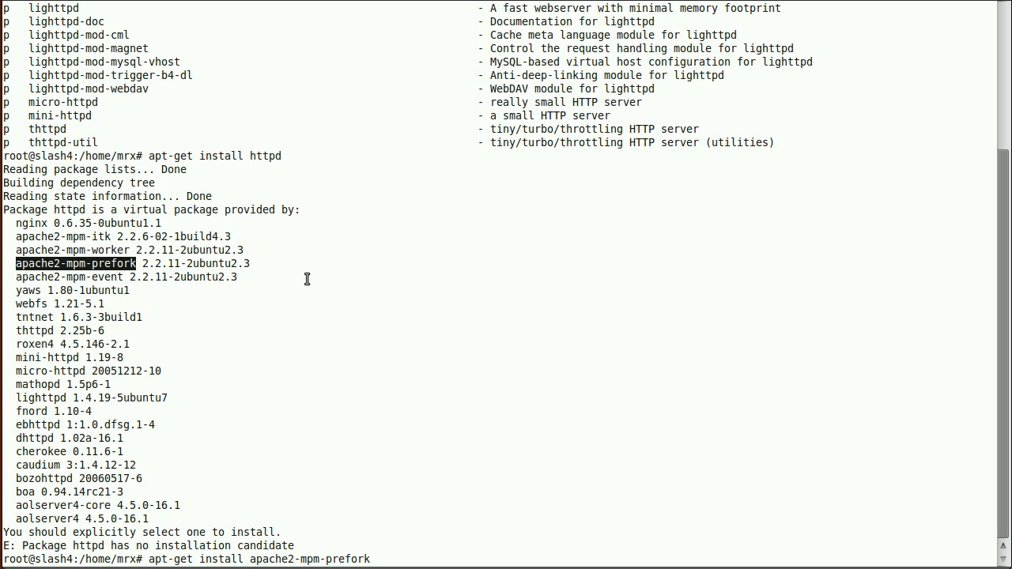
{"action": "mouse_move", "coordinate": [372, 559]}
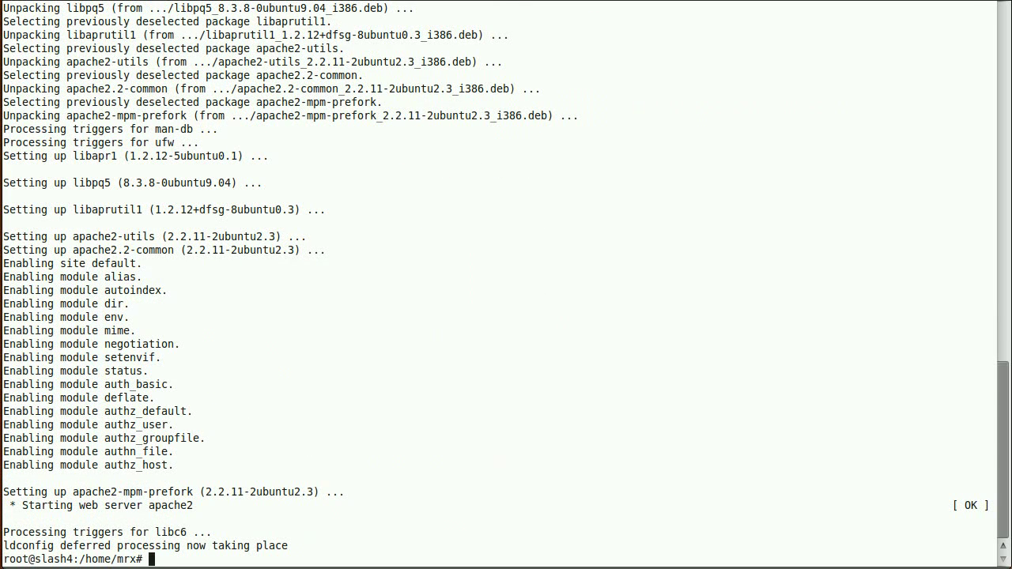
Step: Type an aptitude search command for mysqld packages
{"action": "type", "text": "aptitude search httpd"}
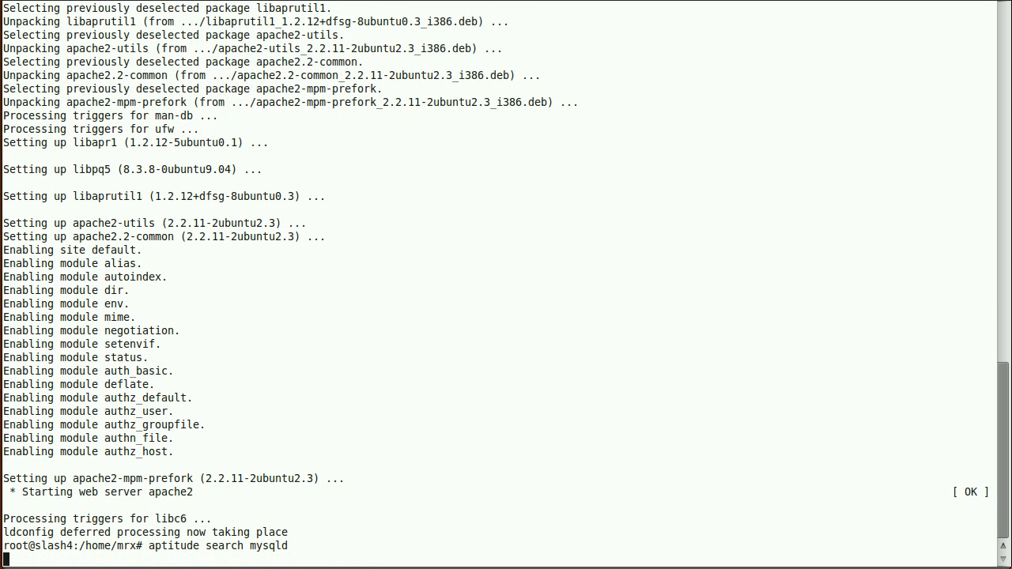
Step: Run the mysqld package search, then recall a command and edit it for mysql-server
{"action": "key", "text": "Return"}
{"action": "type", "text": "aptitude search mysql-server"}
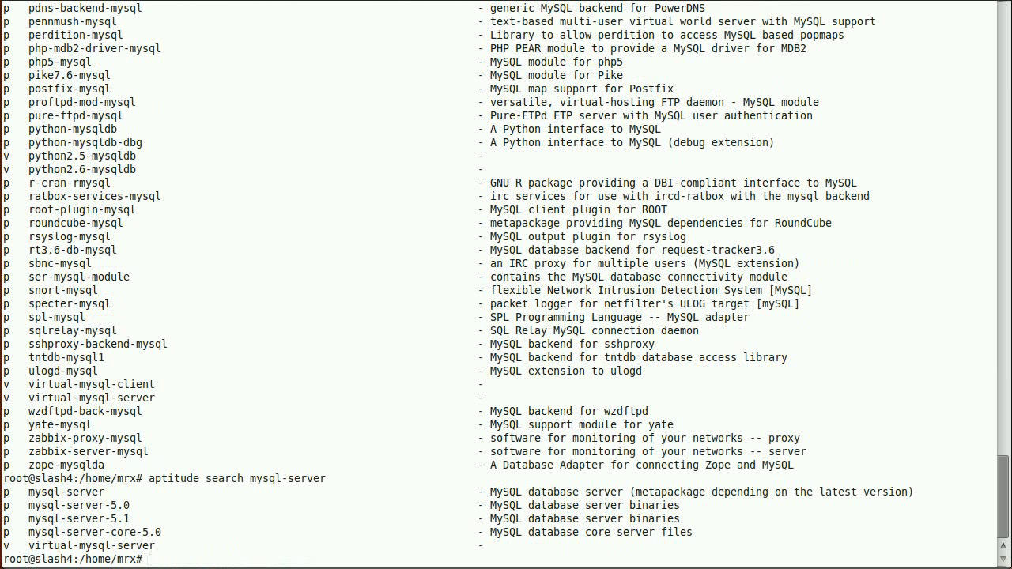
{"action": "key", "text": "ctrl+r"}
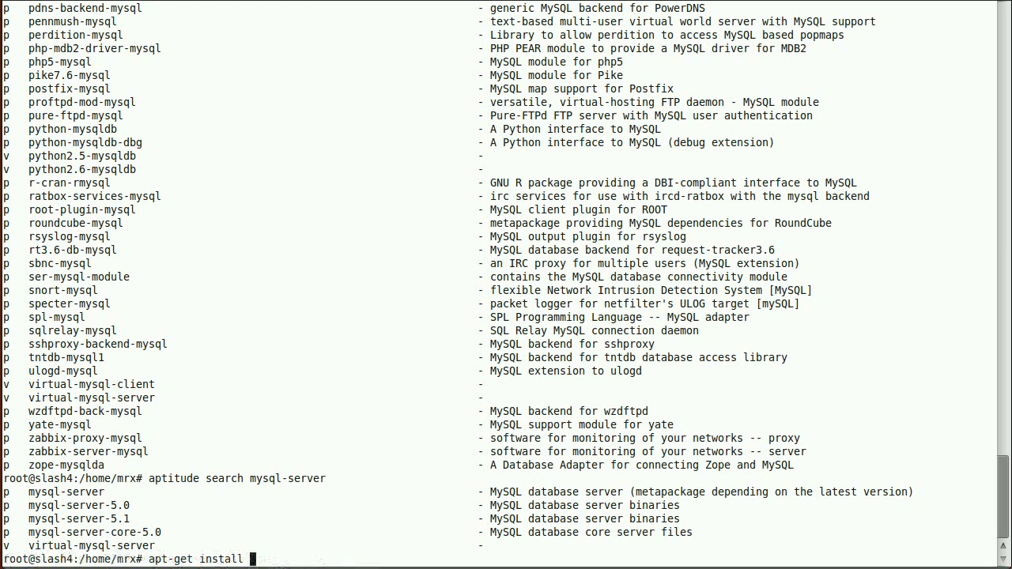
{"action": "type", "text": "mysql"}
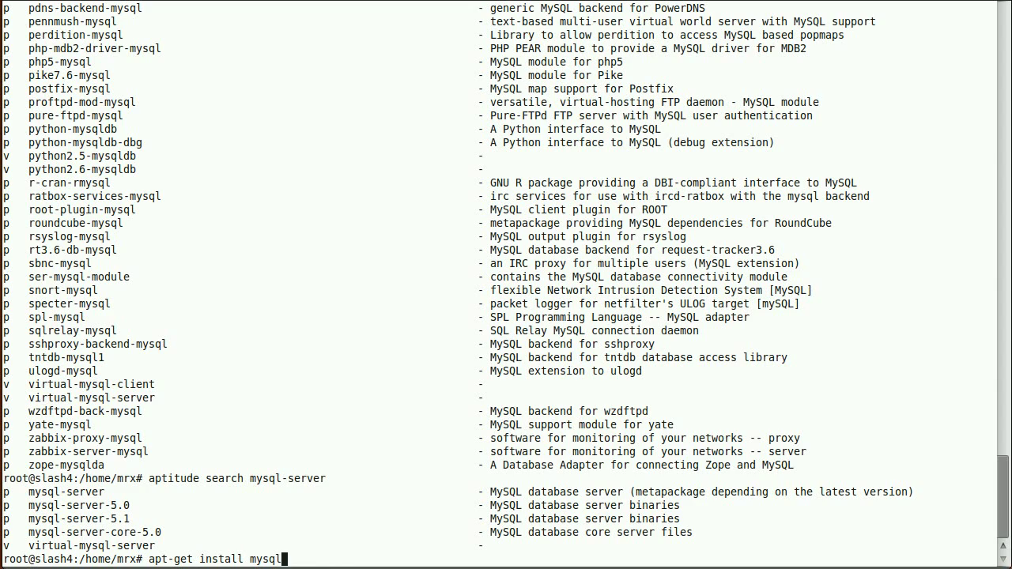
{"action": "type", "text": "-server"}
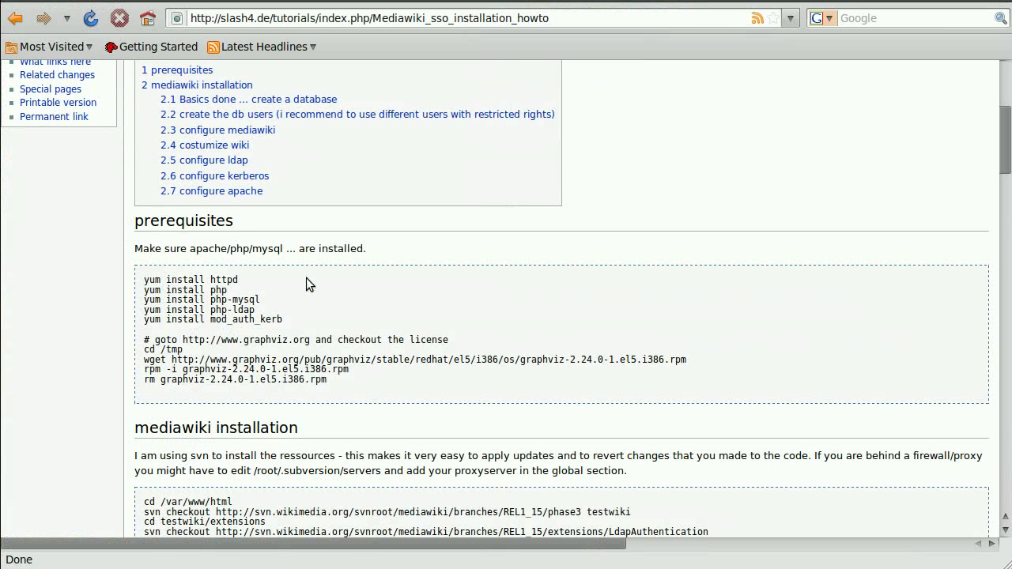
{"action": "mouse_move", "coordinate": [141, 290]}
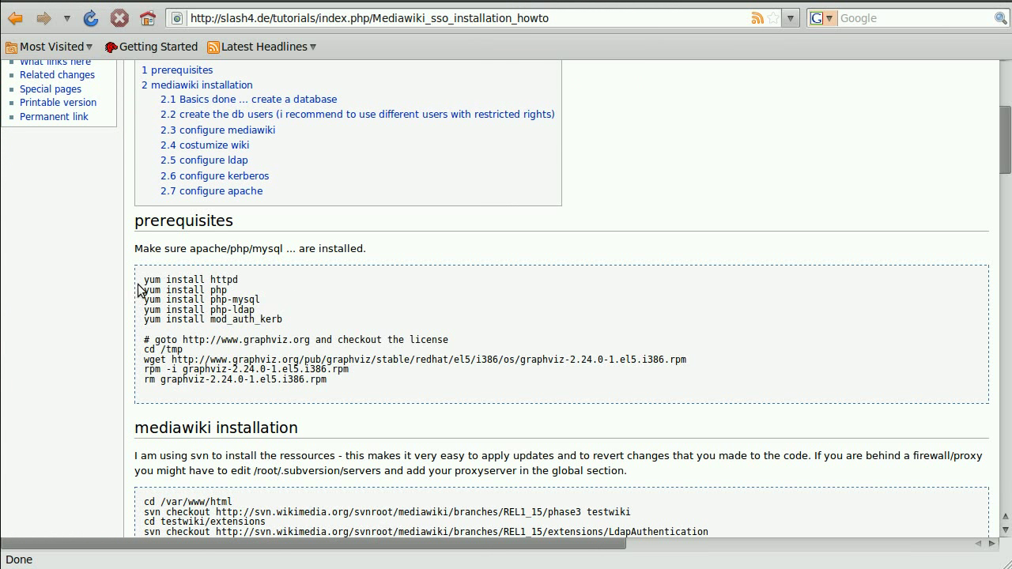
{"action": "mouse_move", "coordinate": [225, 307]}
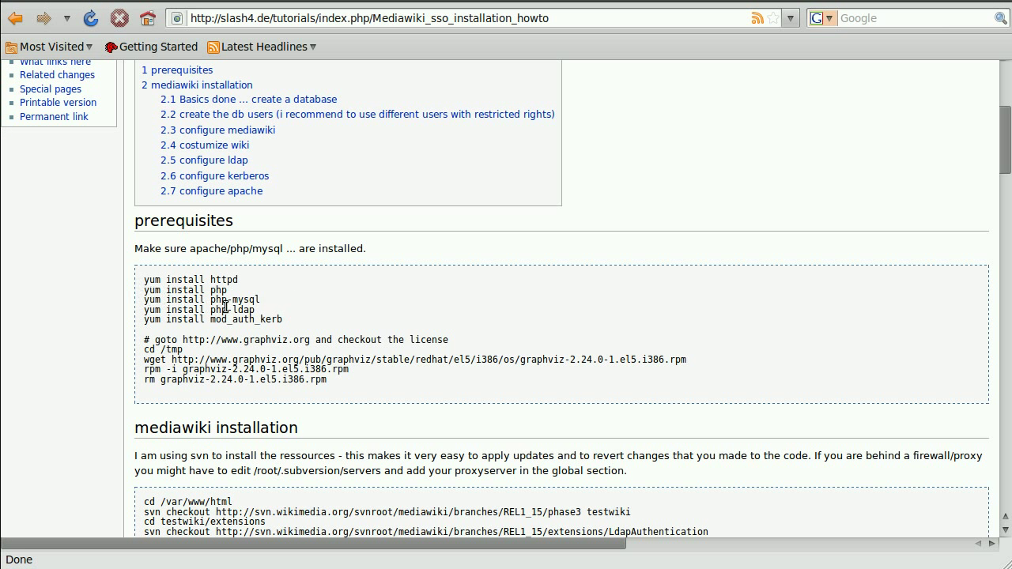
{"action": "mouse_move", "coordinate": [150, 280]}
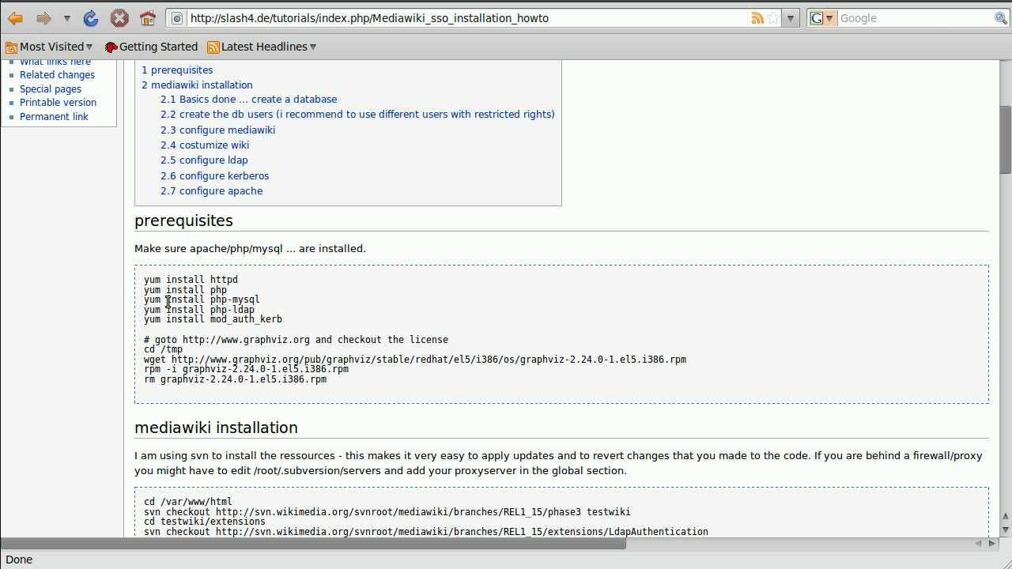
Step: Select text in the howto's prerequisites code block in Firefox
{"action": "left_click_drag", "start_coordinate": [167, 300], "coordinate": [269, 309]}
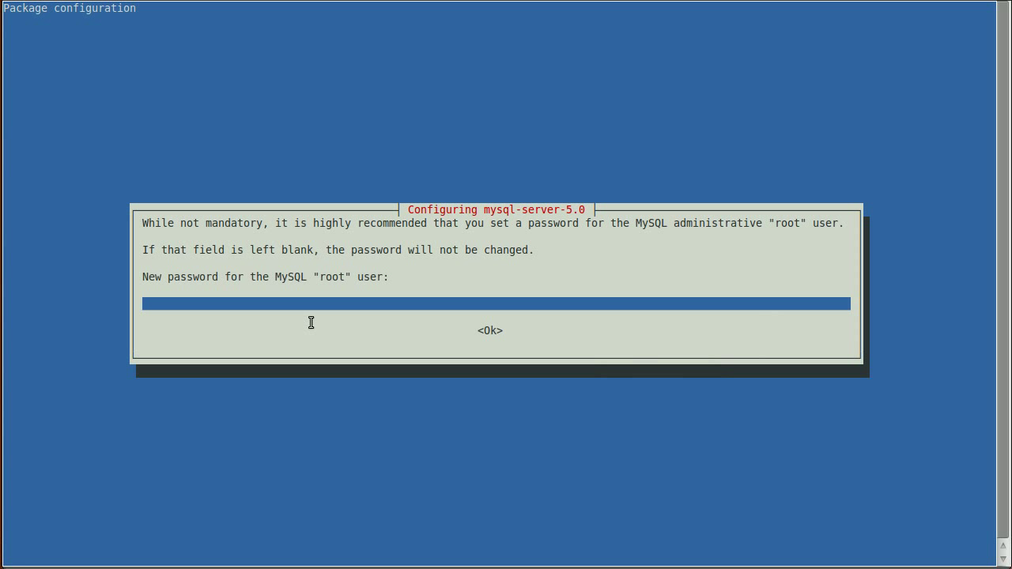
Step: Enter a MySQL root password in the mysql-server-5.0 configuration dialog
{"action": "type", "text": "a"}
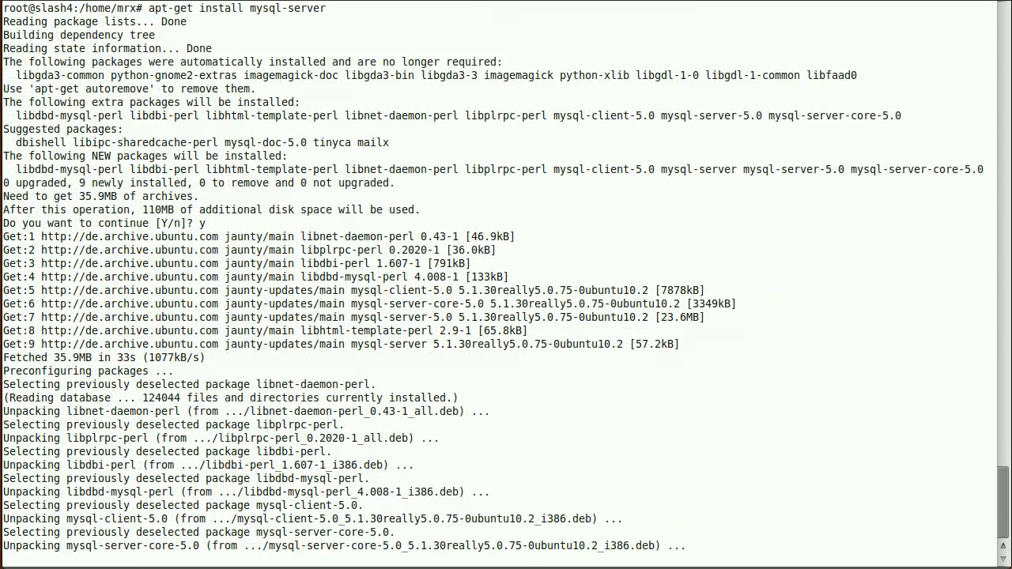
Step: Scroll through the mysql-server setup output as installation finishes, then search command history
{"action": "scroll", "scroll_direction": "down", "scroll_amount": 3}
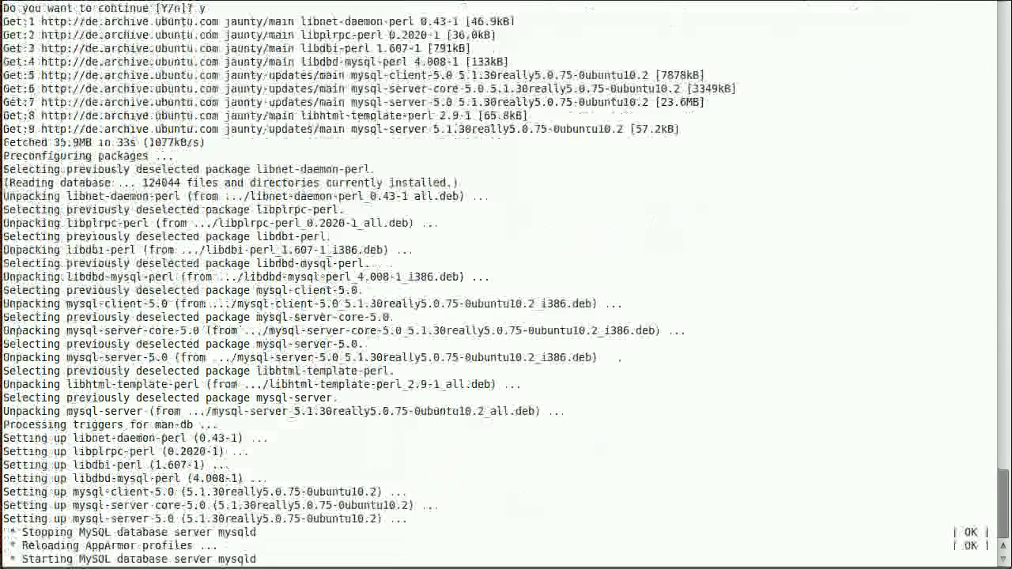
{"action": "scroll", "scroll_direction": "down", "scroll_amount": 3}
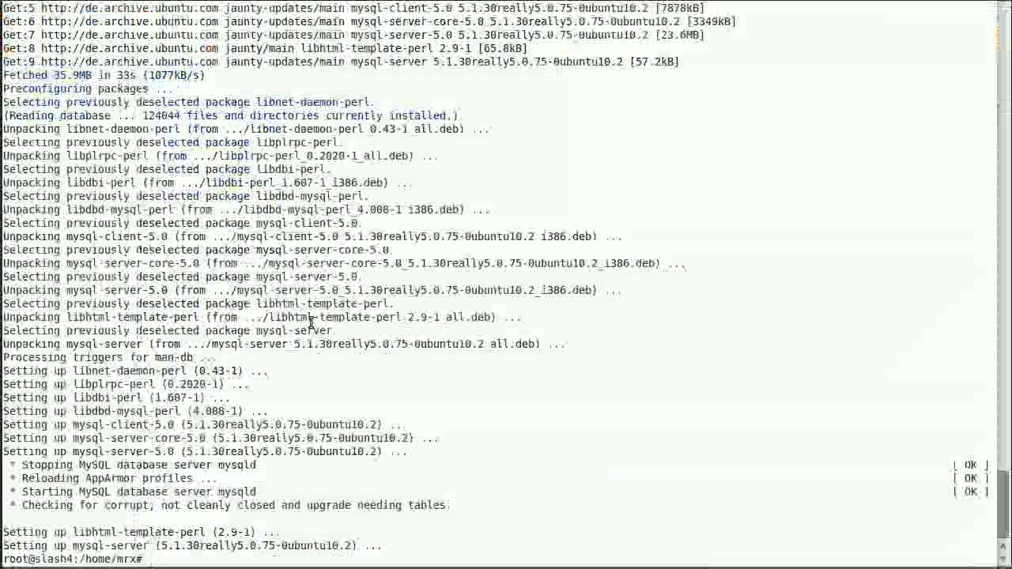
{"action": "key", "text": "ctrl+r"}
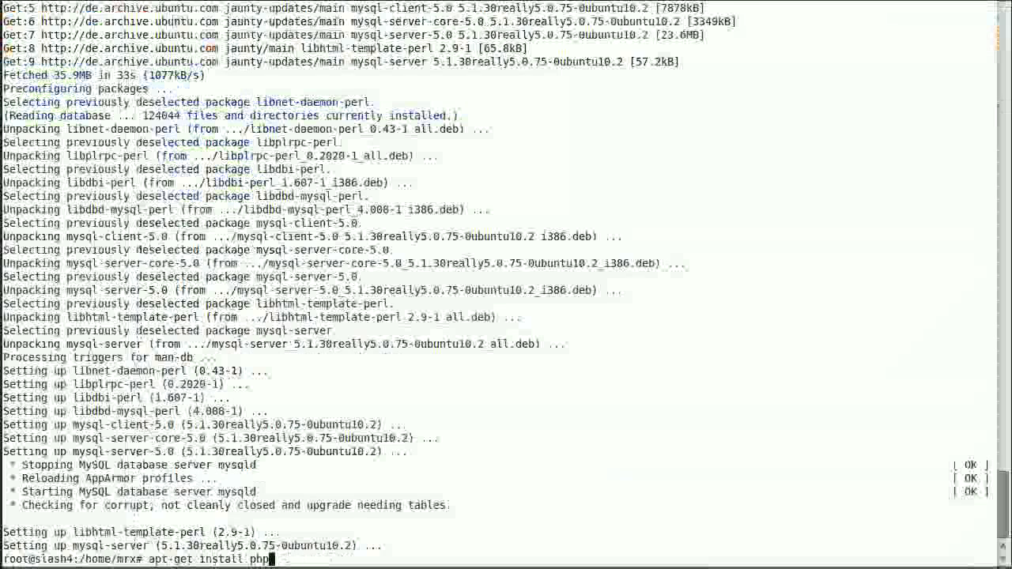
Step: Install php5 with apt-get, confirming with y
{"action": "key", "text": "Return"}
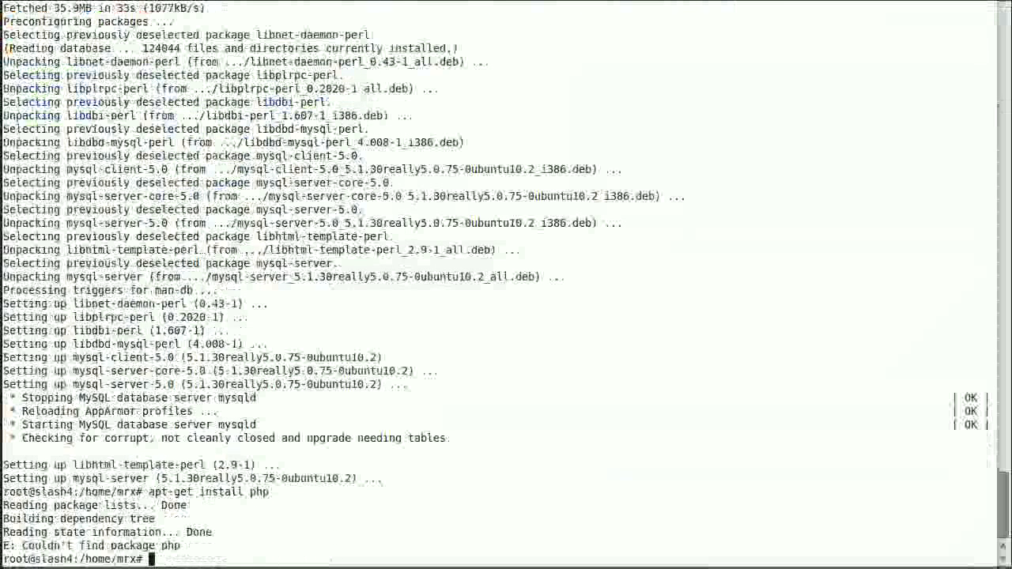
{"action": "key", "text": "ctrl+r"}
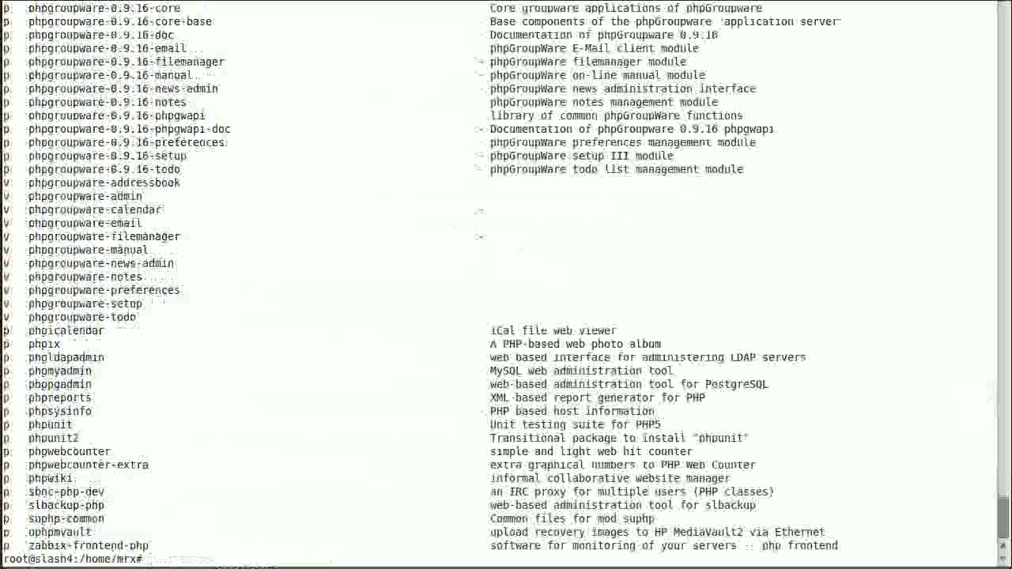
{"action": "scroll", "scroll_direction": "up", "scroll_amount": 3}
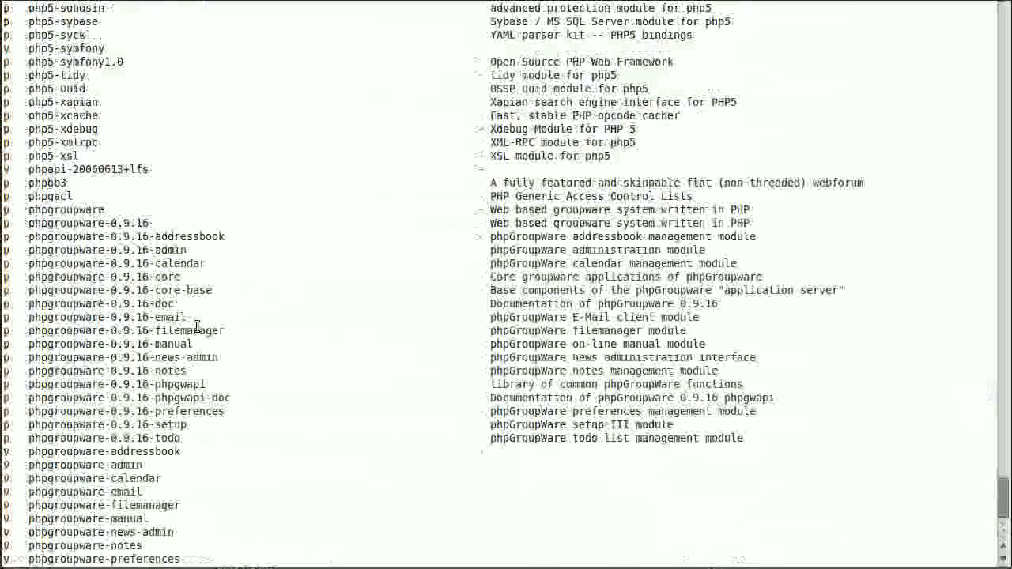
{"action": "scroll", "scroll_direction": "up", "scroll_amount": 3}
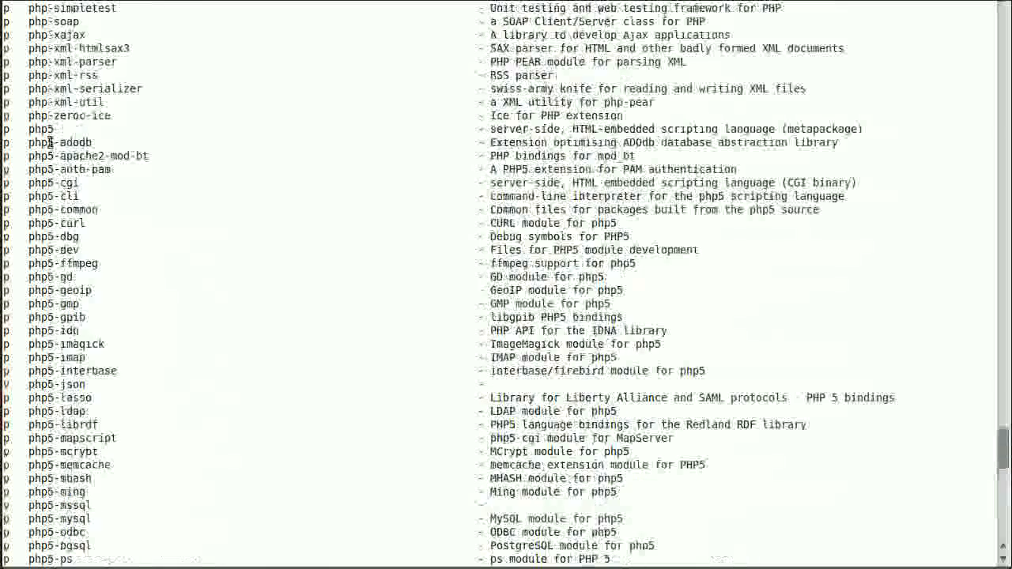
{"action": "scroll", "scroll_direction": "down", "scroll_amount": 3}
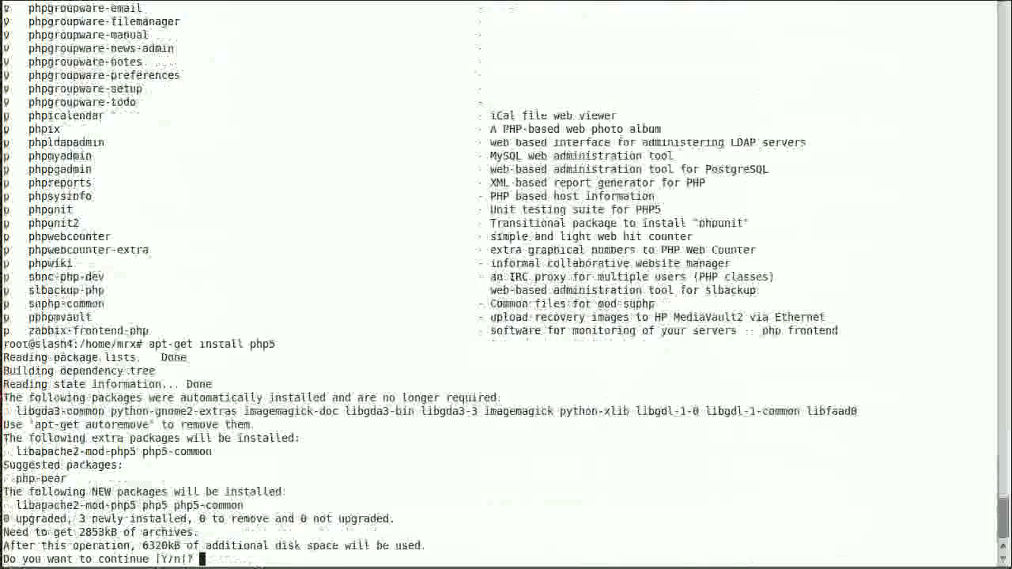
{"action": "type", "text": "y"}
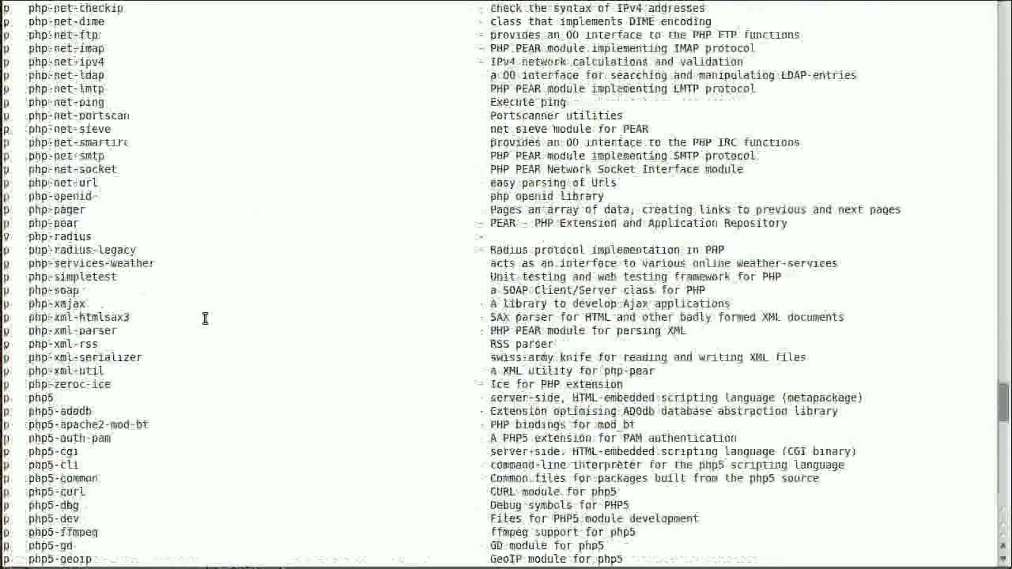
Step: List MySQL-related packages with aptitude search mysql and scroll through the results
{"action": "scroll", "scroll_direction": "up", "scroll_amount": 3}
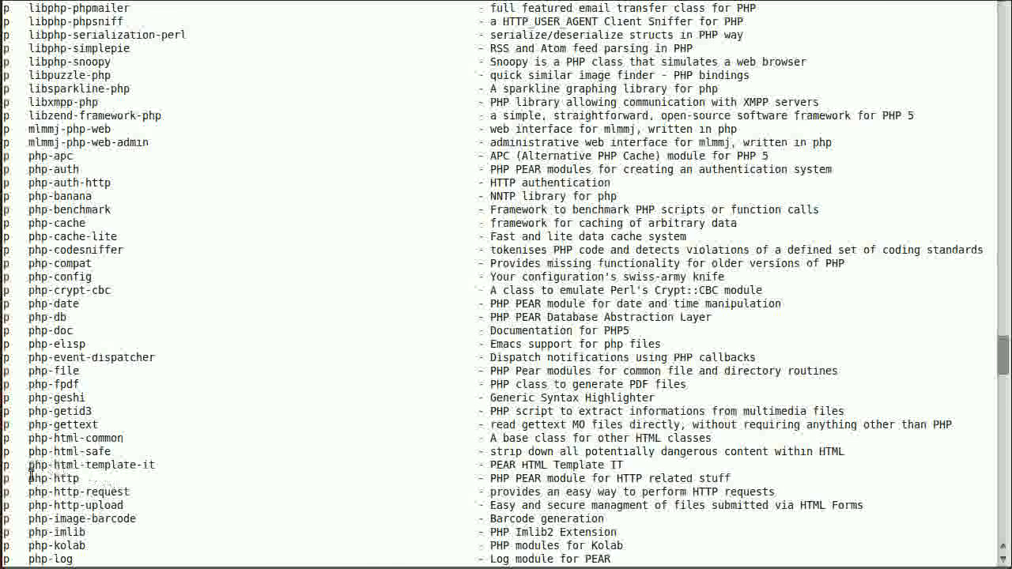
{"action": "left_click", "coordinate": [54, 479]}
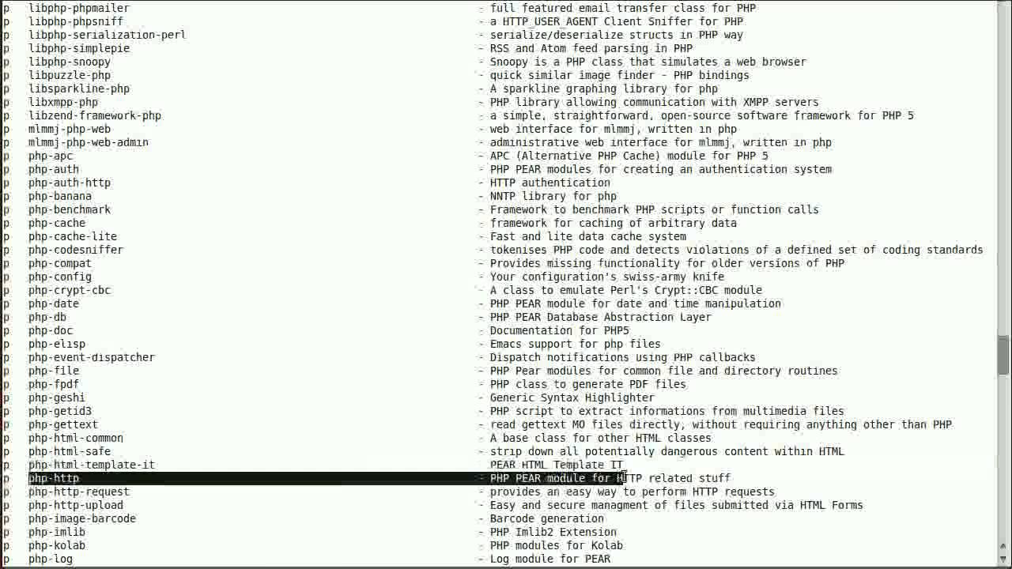
{"action": "mouse_move", "coordinate": [183, 427]}
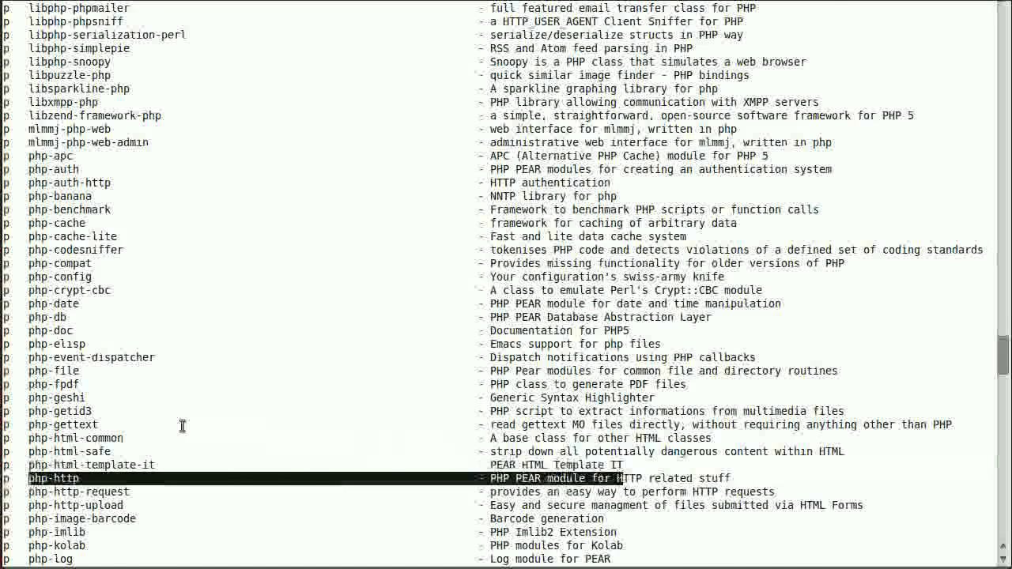
{"action": "scroll", "scroll_direction": "down", "scroll_amount": 3}
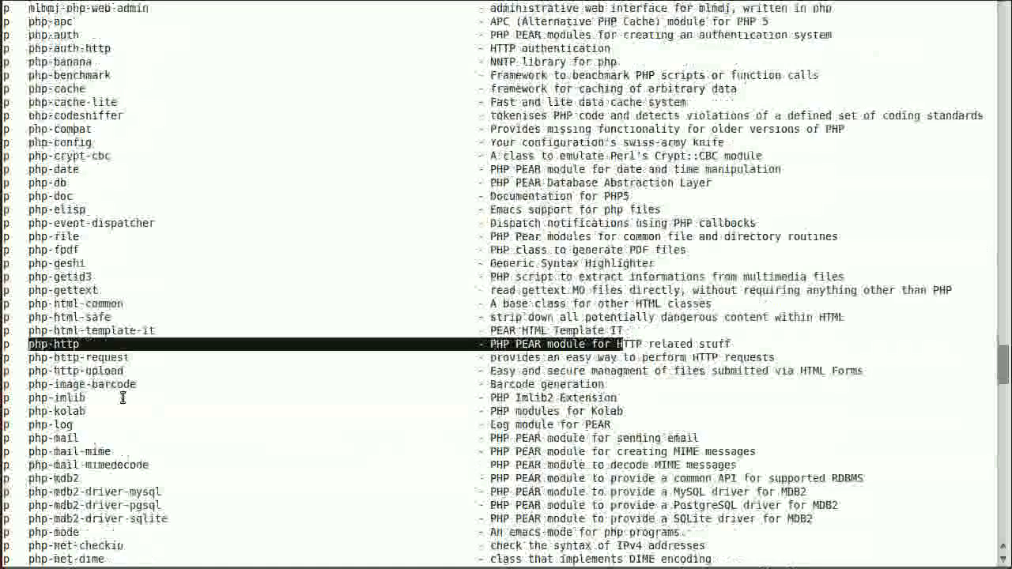
{"action": "scroll", "scroll_direction": "down", "scroll_amount": 3}
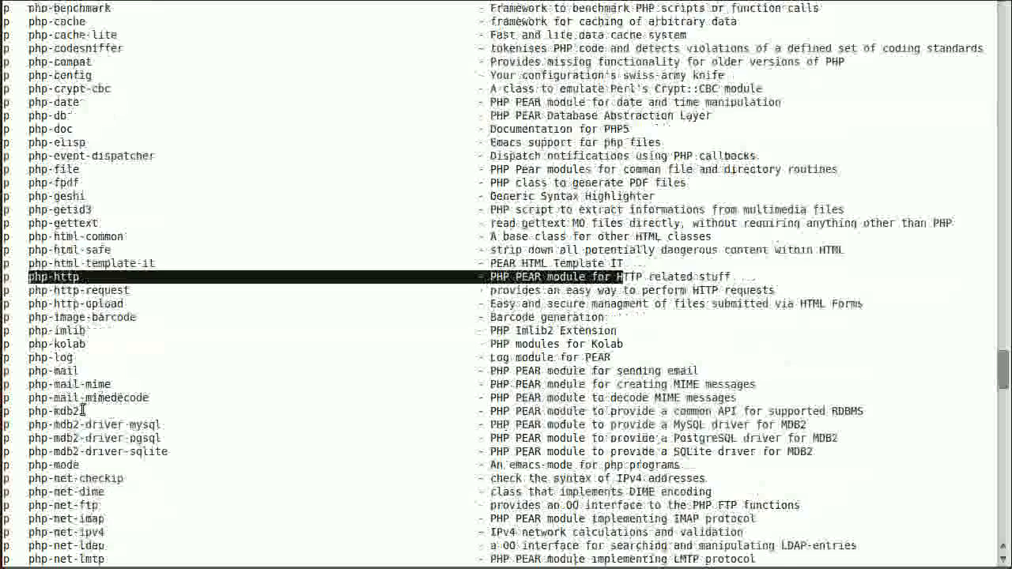
{"action": "scroll", "scroll_direction": "down", "scroll_amount": 3}
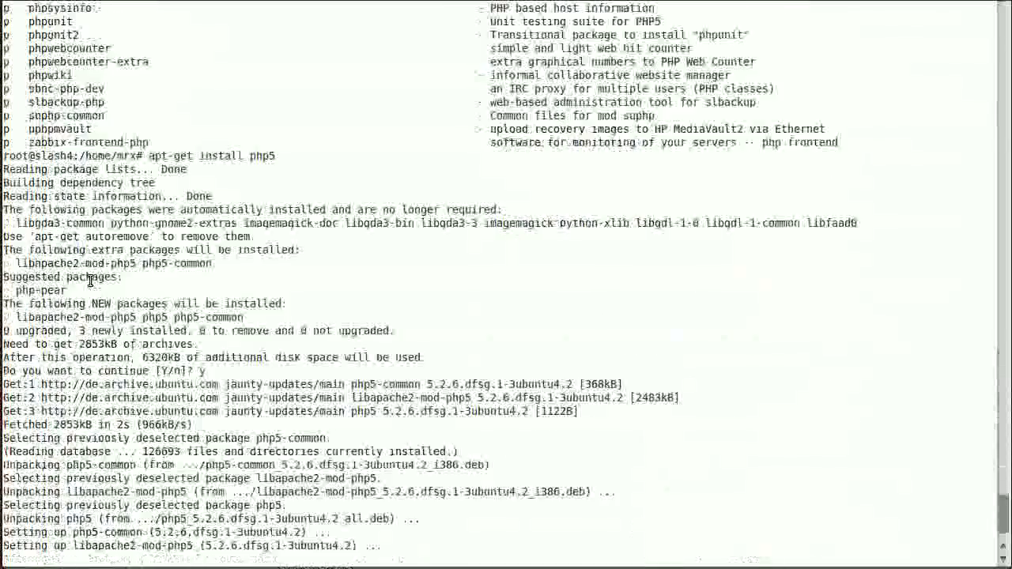
{"action": "scroll", "scroll_direction": "down", "scroll_amount": 3}
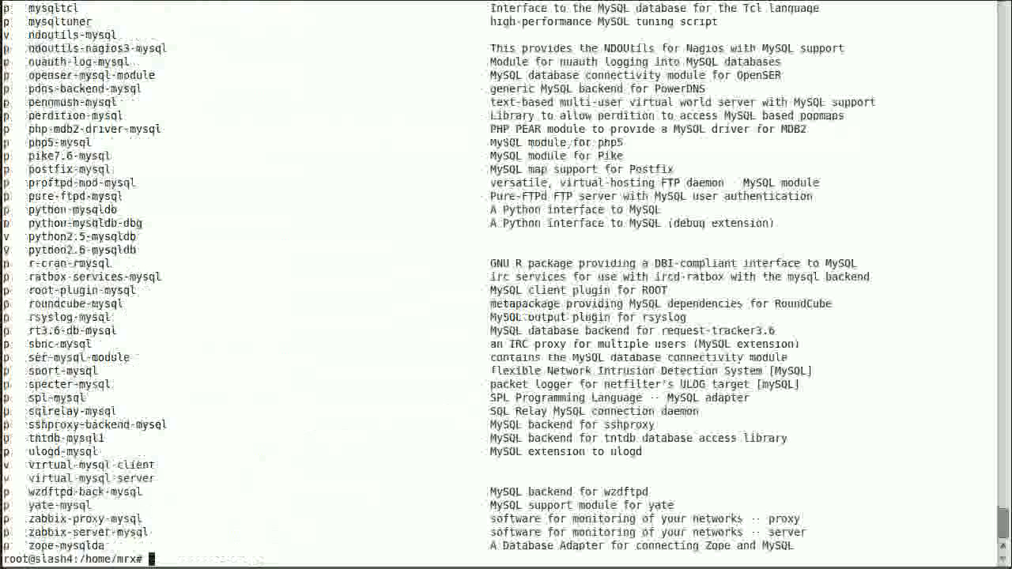
Step: Review the PHP MySQL packages and install php5-mysql with apt-get
{"action": "scroll", "scroll_direction": "up", "scroll_amount": 3}
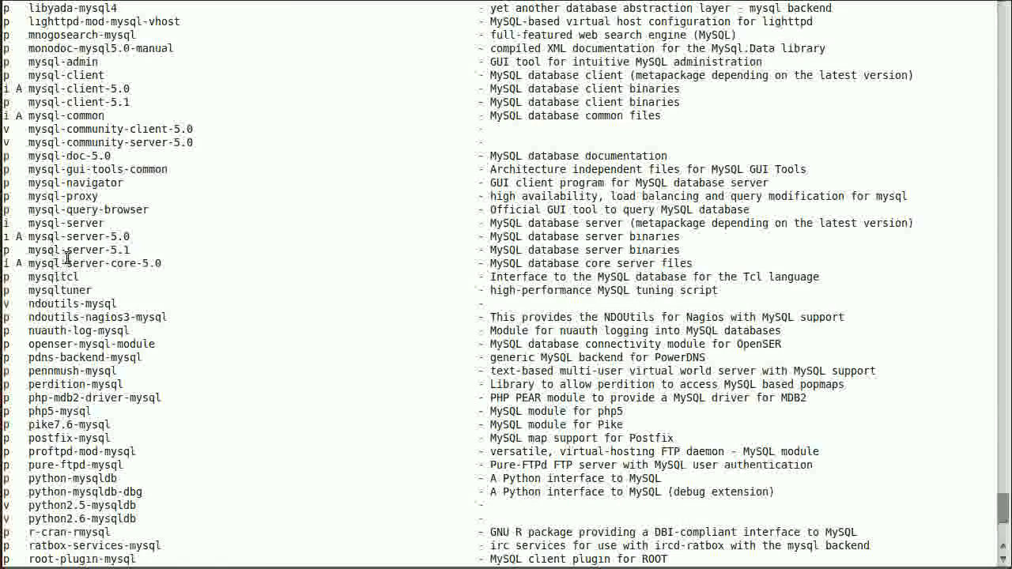
{"action": "scroll", "scroll_direction": "up", "scroll_amount": 3}
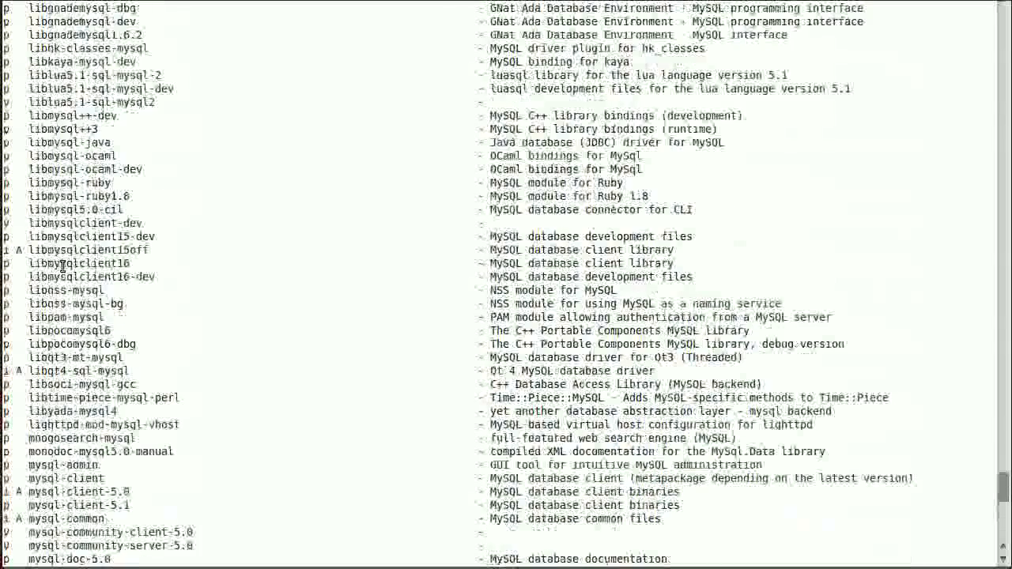
{"action": "scroll", "scroll_direction": "down", "scroll_amount": 3}
{"action": "type", "text": "aptitude search mysql |grep php"}
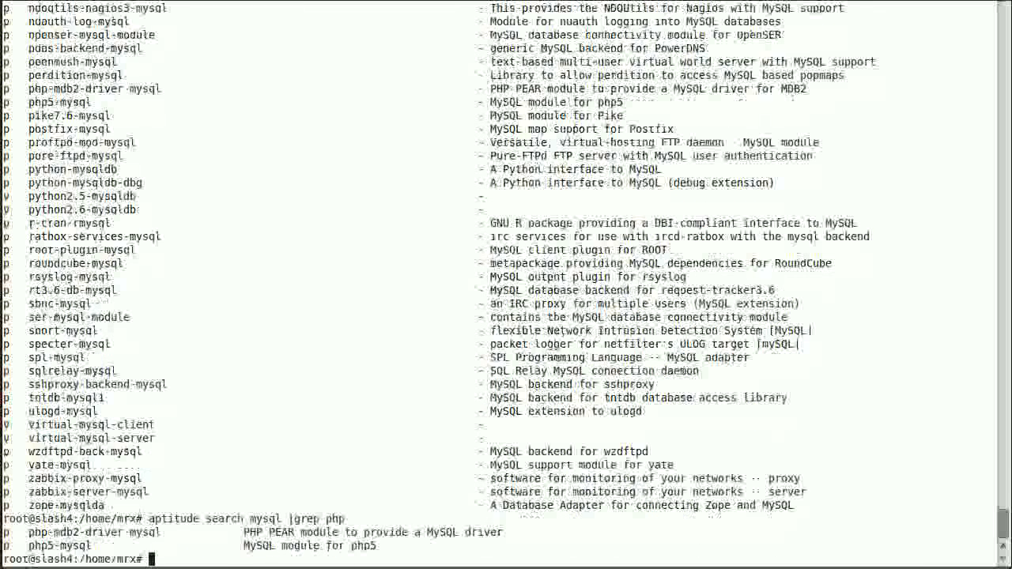
{"action": "type", "text": "apt-get install php5-mys"}
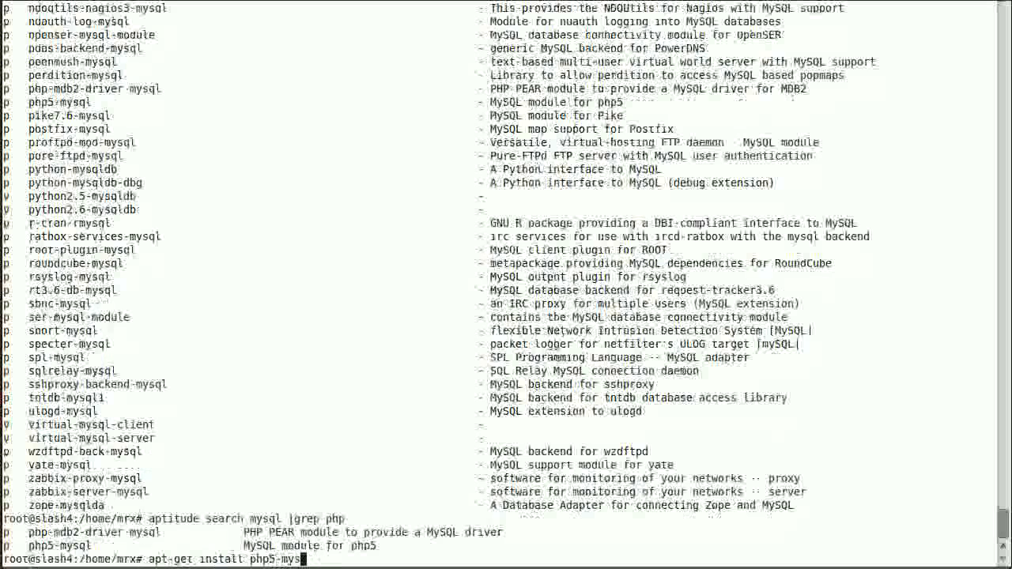
{"action": "key", "text": "Return"}
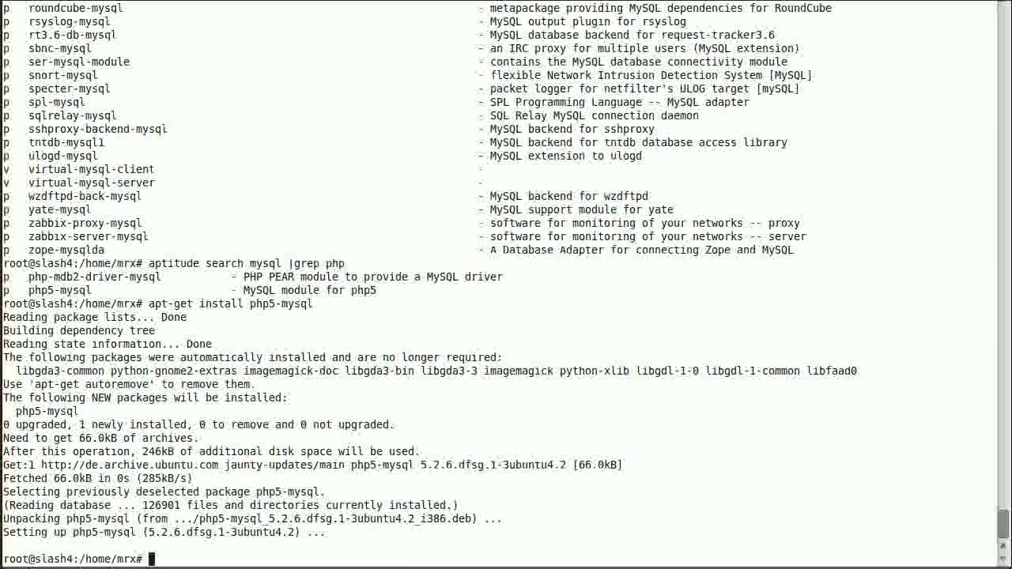
{"action": "type", "text": "ps axu |"}
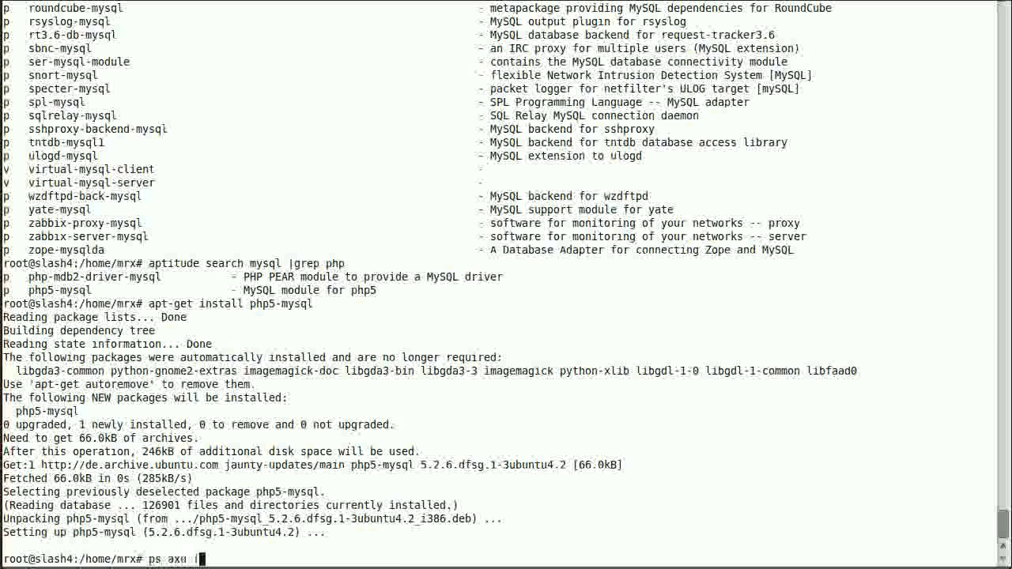
Step: Run the ps axu process listing, then recall and run an apt-get install command
{"action": "key", "text": "Return"}
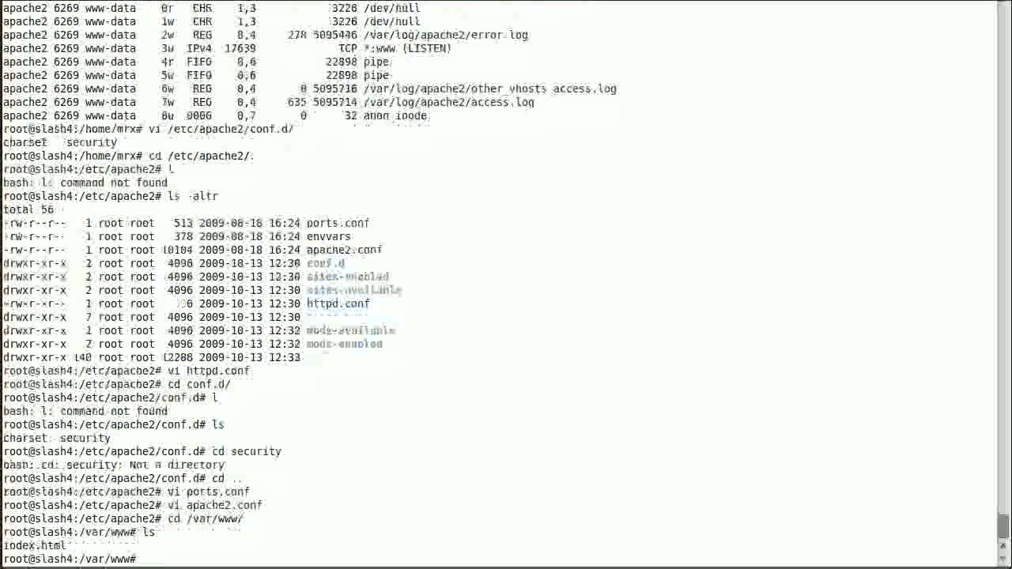
{"action": "key", "text": "ctrl+r"}
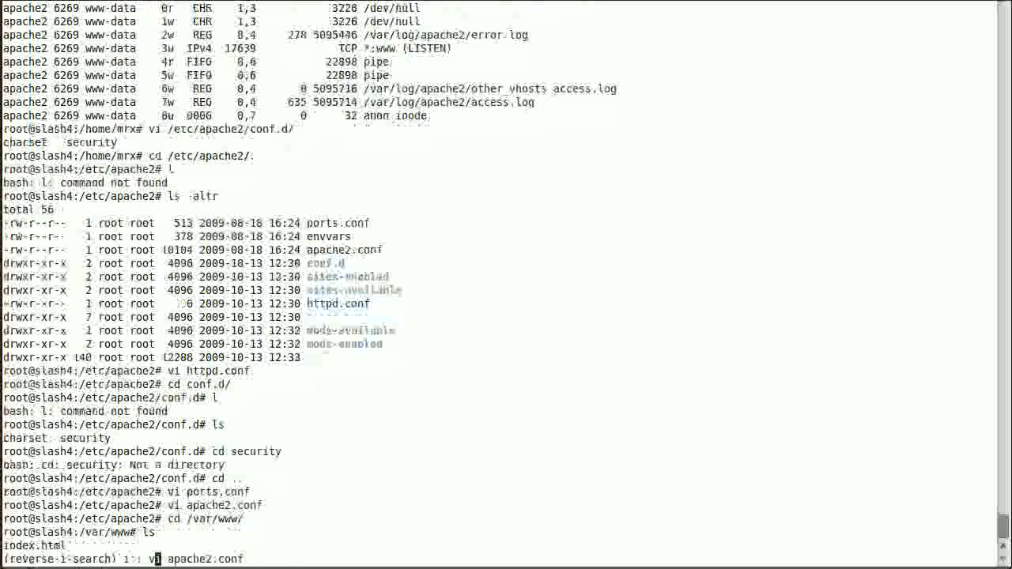
{"action": "type", "text": "apt-get install"}
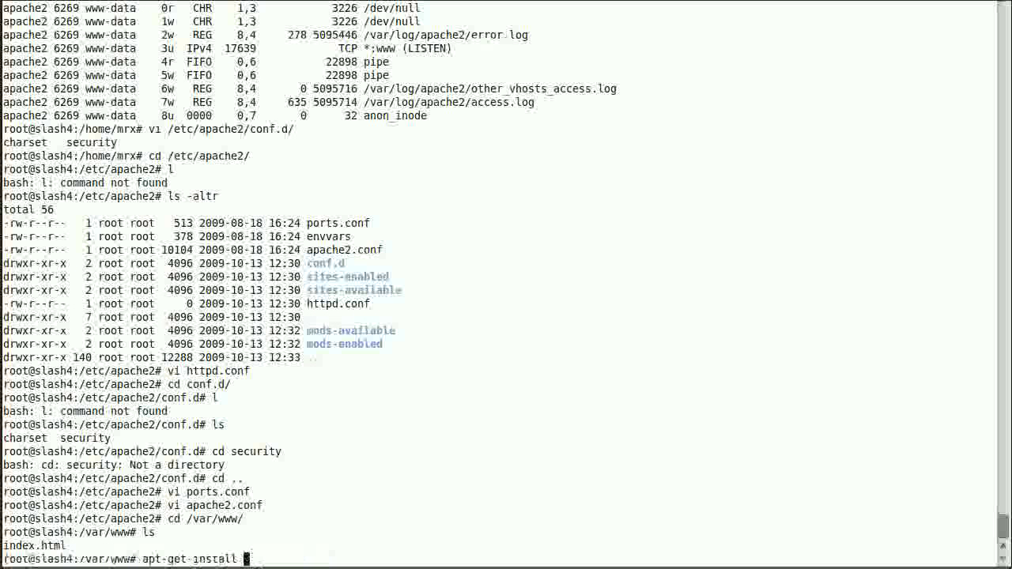
{"action": "key", "text": "Return"}
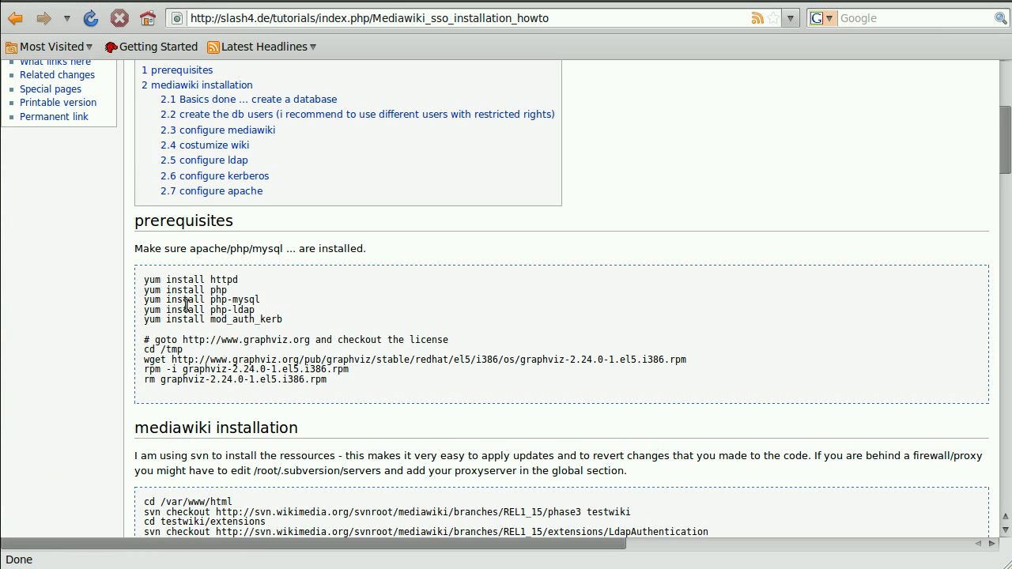
Step: Scroll the tutorial to its prerequisites and svn checkout commands
{"action": "scroll", "scroll_direction": "down", "scroll_amount": 3}
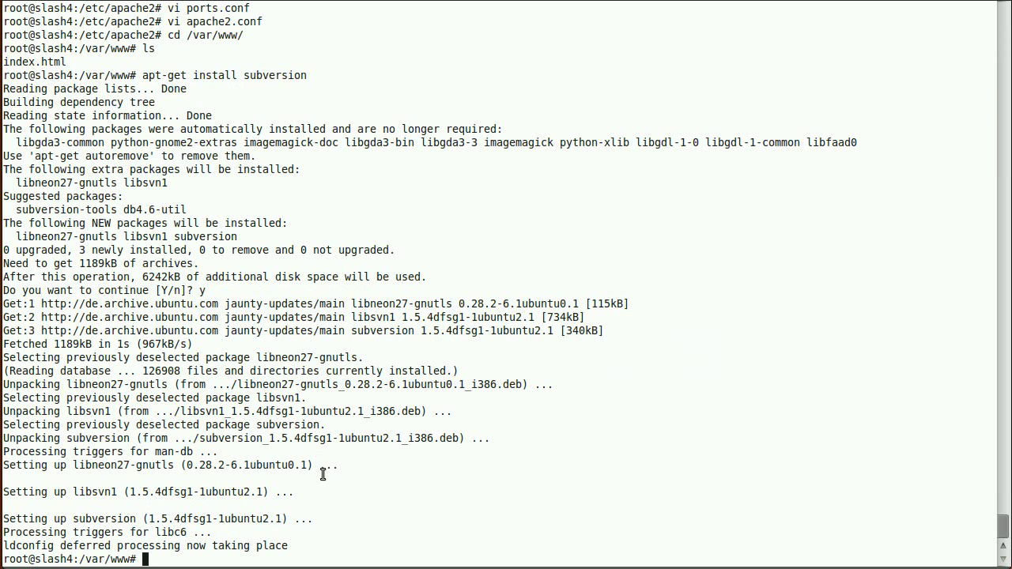
Step: Check out MediaWiki REL1_15 phase3 into testwiki via svn and follow the download output
{"action": "type", "text": "svn checkout http://svn.wikimedia.org/svnroot/mediawiki/branches/REL1_15/phase3 testwiki"}
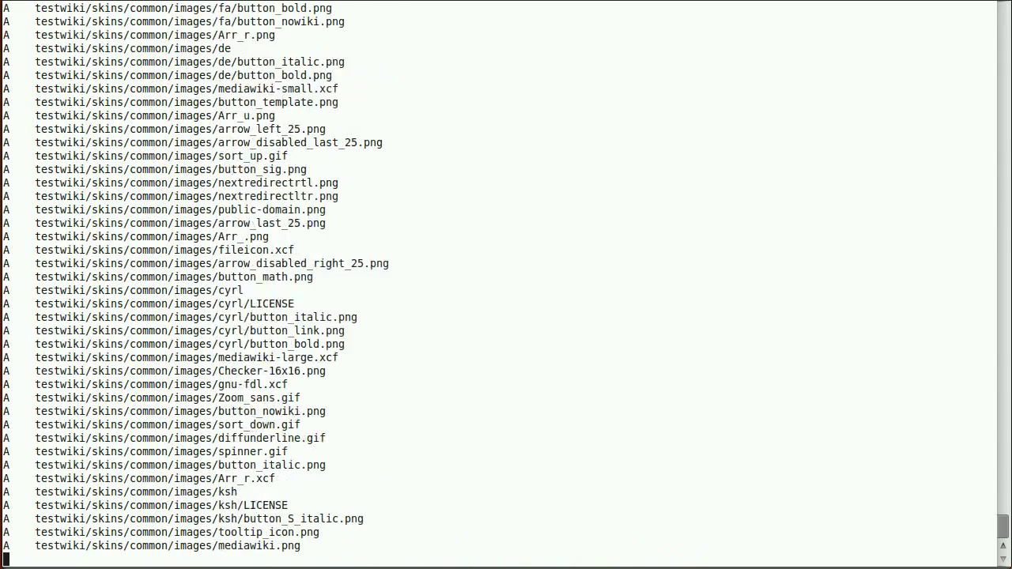
{"action": "scroll", "scroll_direction": "down", "scroll_amount": 3}
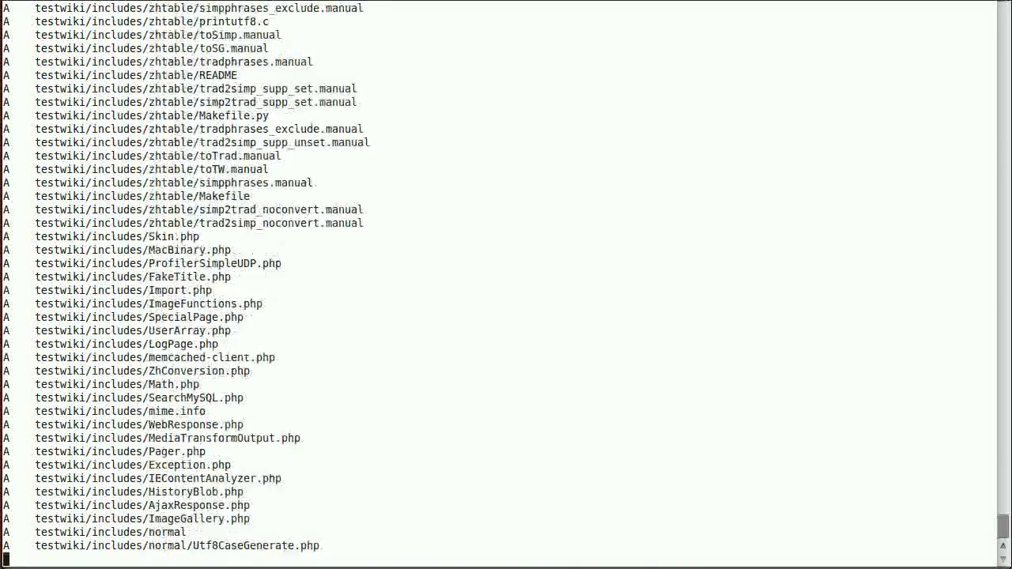
{"action": "scroll", "scroll_direction": "down", "scroll_amount": 3}
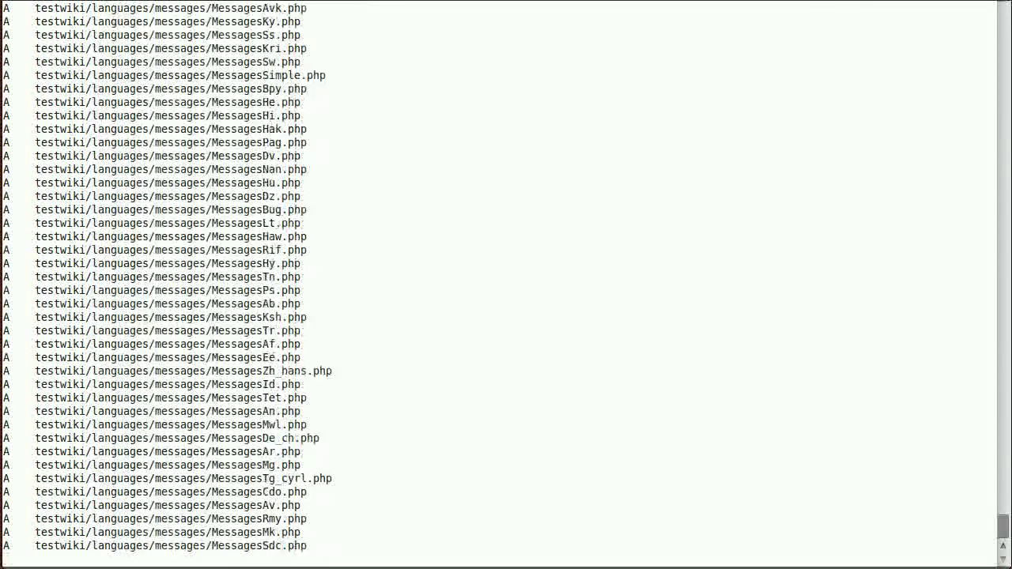
{"action": "scroll", "scroll_direction": "down", "scroll_amount": 3}
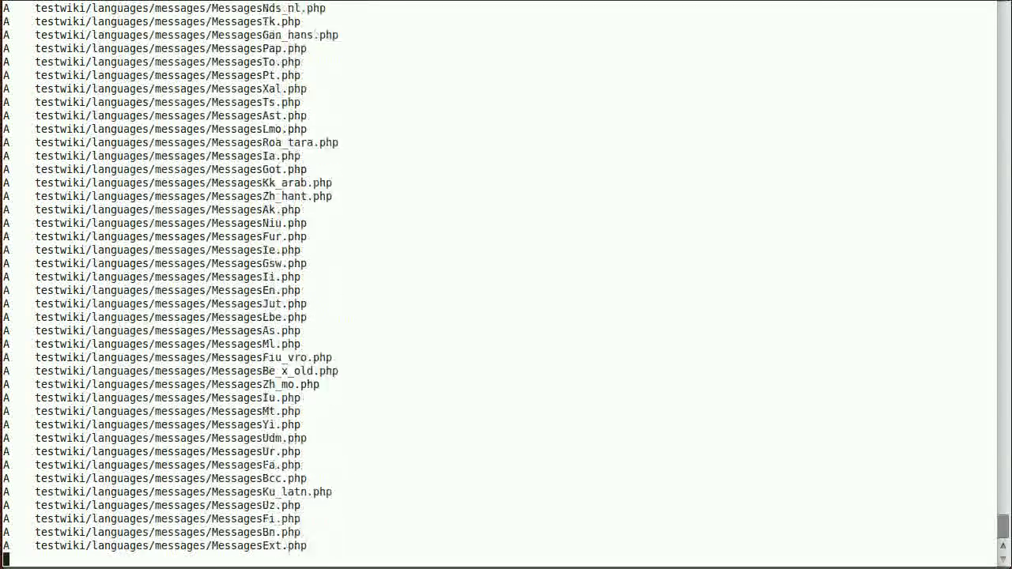
{"action": "scroll", "scroll_direction": "down", "scroll_amount": 3}
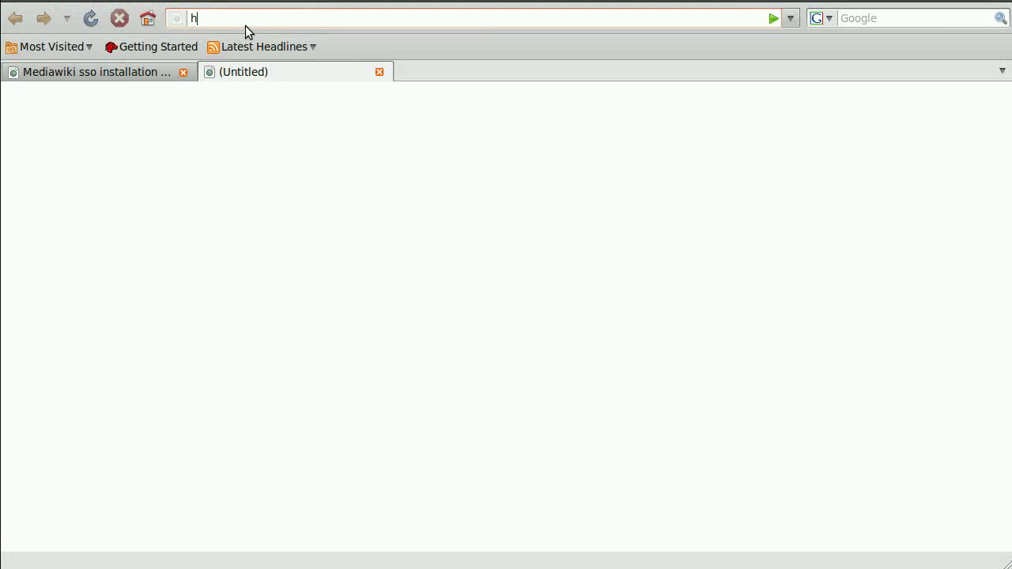
{"action": "type", "text": "ttp://slash4.l"}
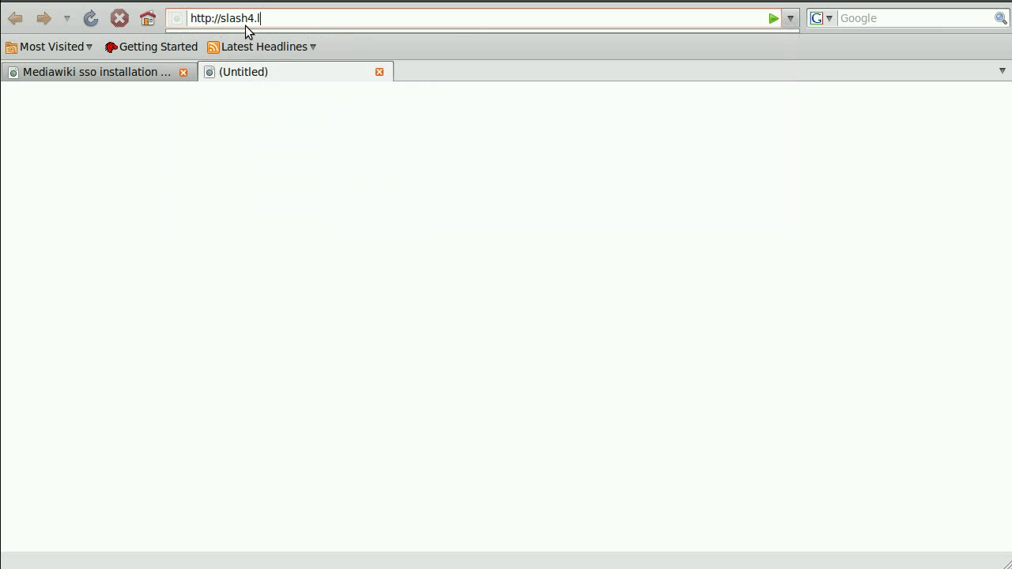
{"action": "type", "text": "ocal/"}
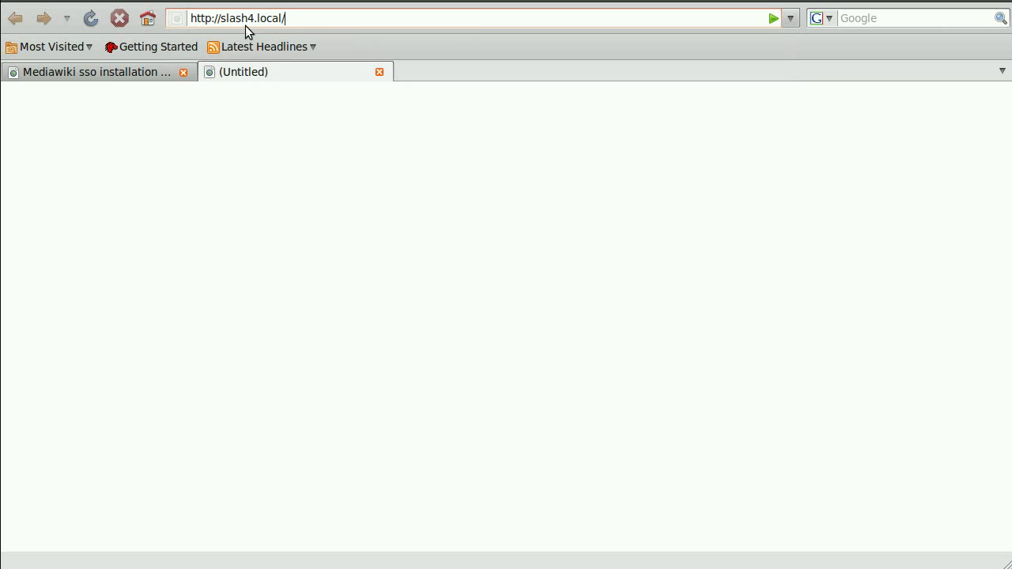
{"action": "type", "text": "testwiki/"}
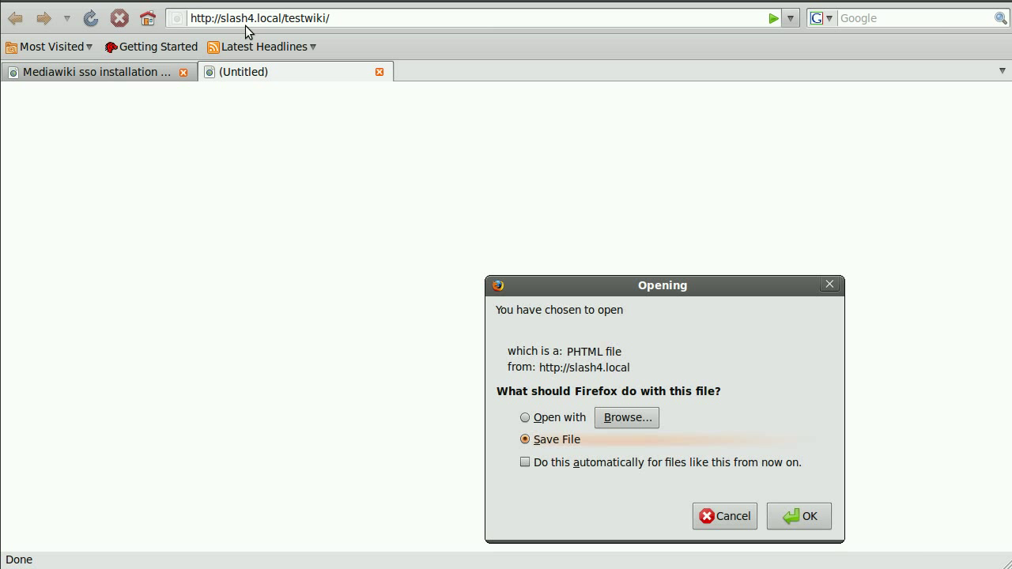
{"action": "mouse_move", "coordinate": [644, 464]}
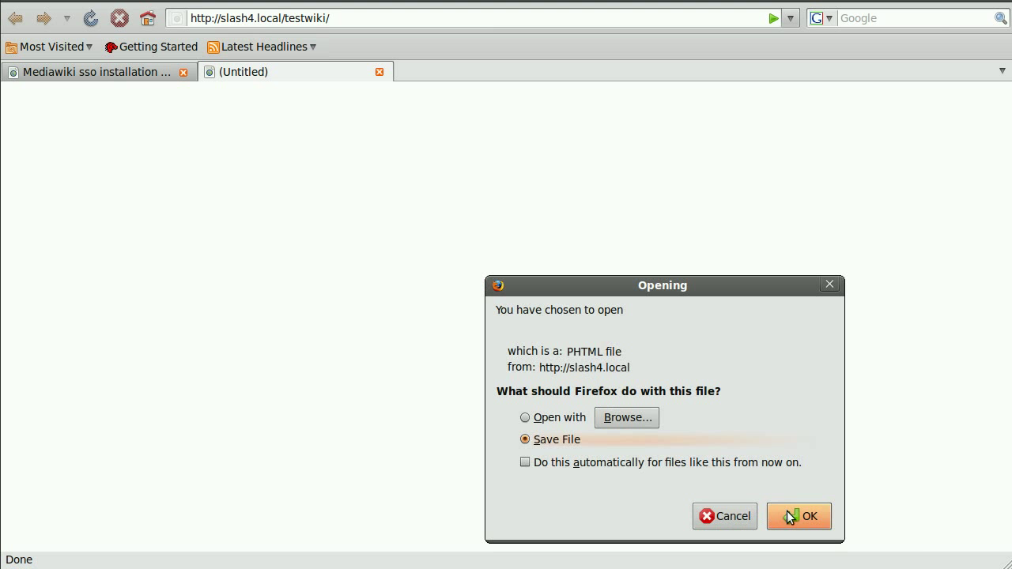
{"action": "left_click", "coordinate": [798, 517]}
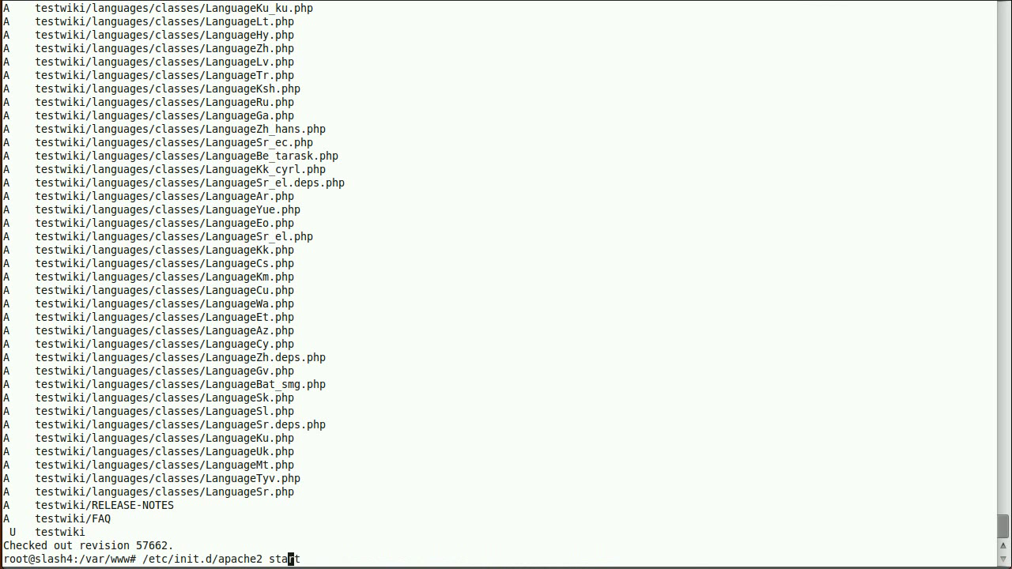
Step: Restart Apache with /etc/init.d/apache2 restart
{"action": "key", "text": "Return"}
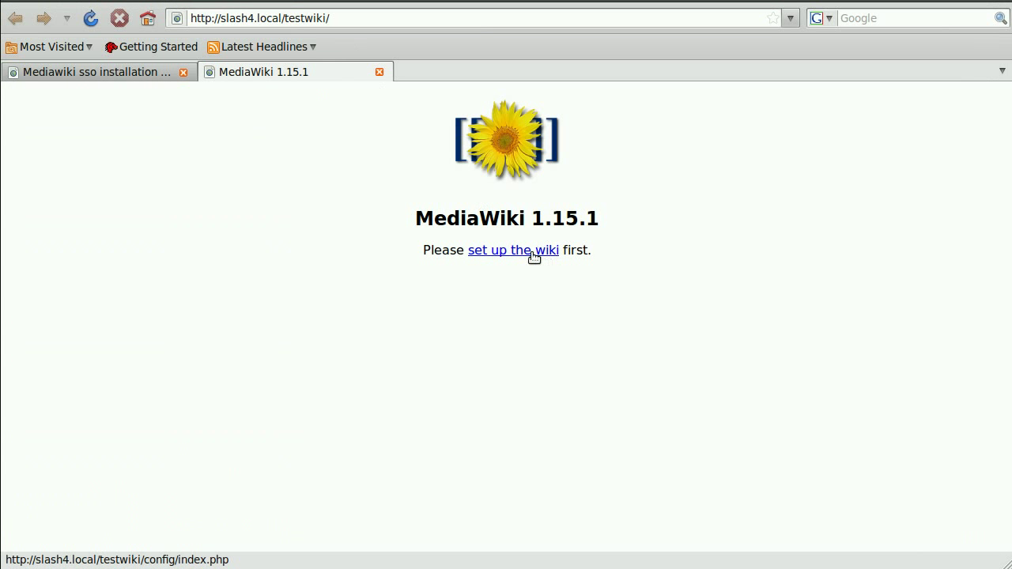
Step: Follow the 'set up the wiki' link on the MediaWiki 1.15.1 page
{"action": "left_click", "coordinate": [513, 250]}
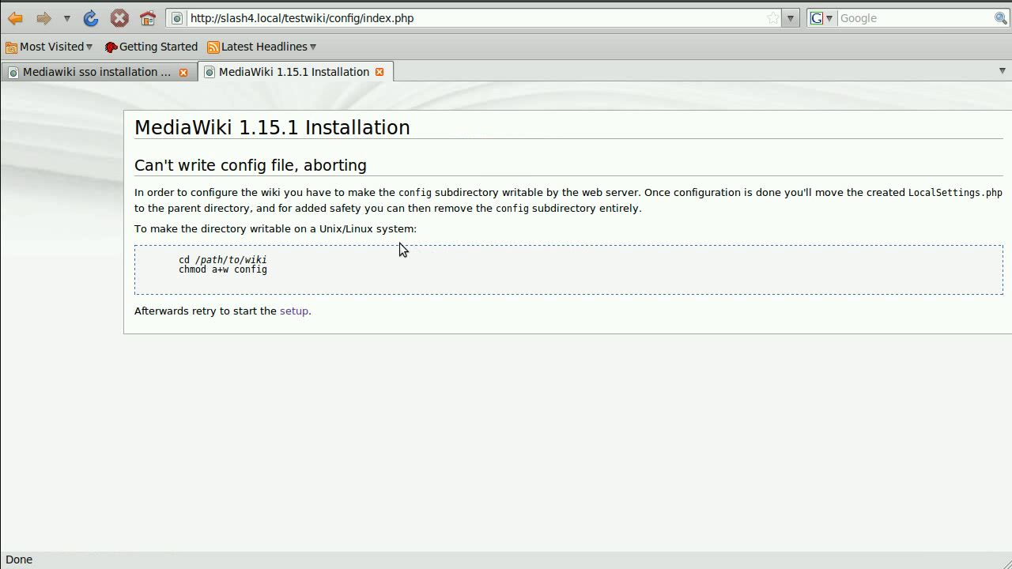
{"action": "mouse_move", "coordinate": [247, 288]}
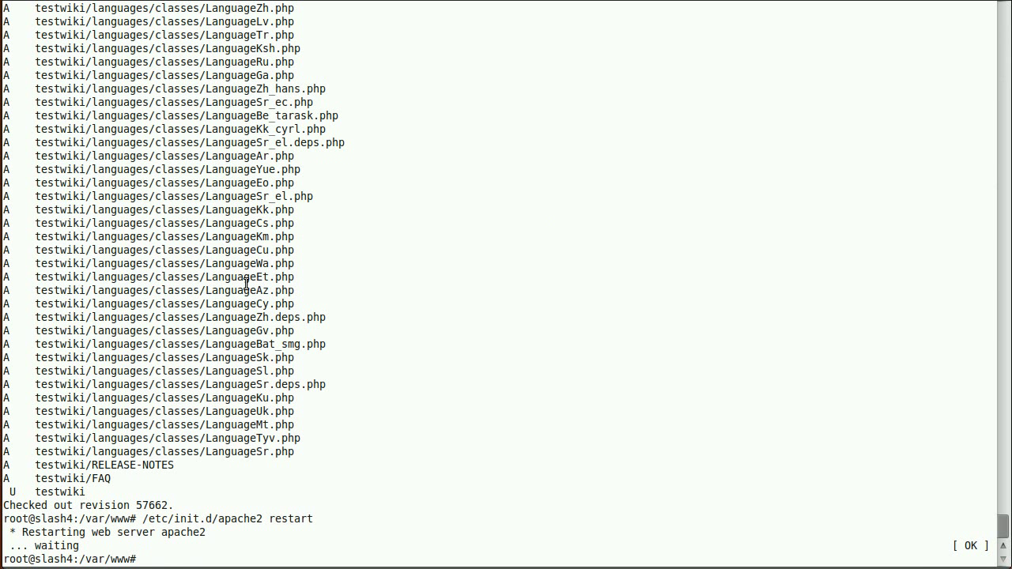
Step: Make www-data own testwiki with chown -R www-data.www-data, correcting the mistyped chmod
{"action": "type", "text": "chmod"}
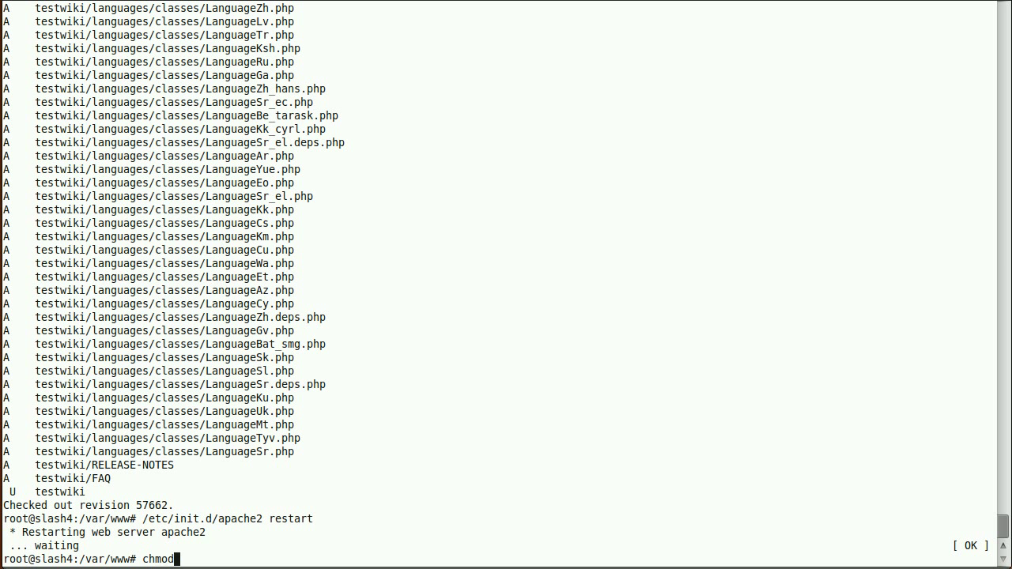
{"action": "type", "text": "-R www-data.www-data"}
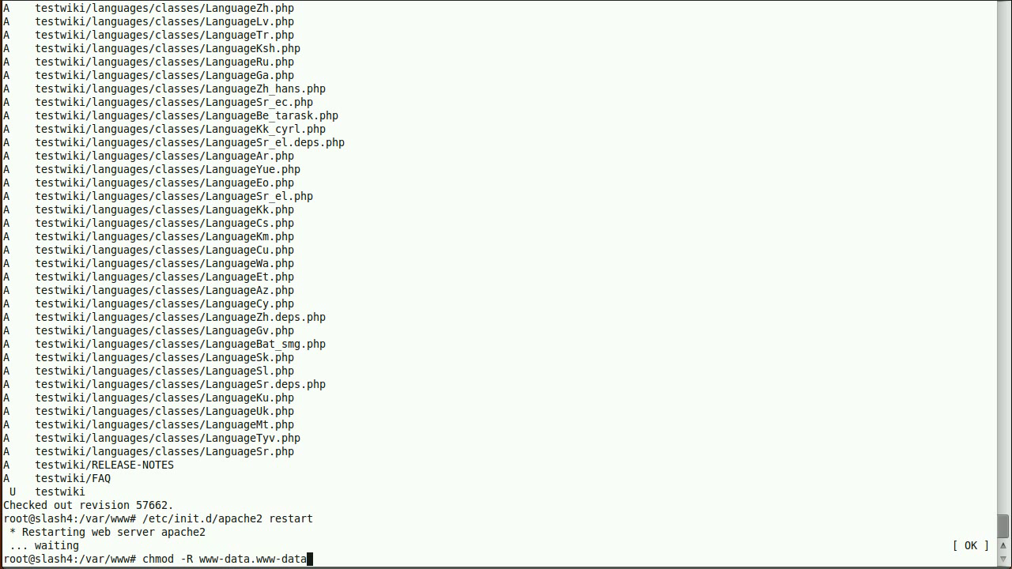
{"action": "type", "text": "testwiki"}
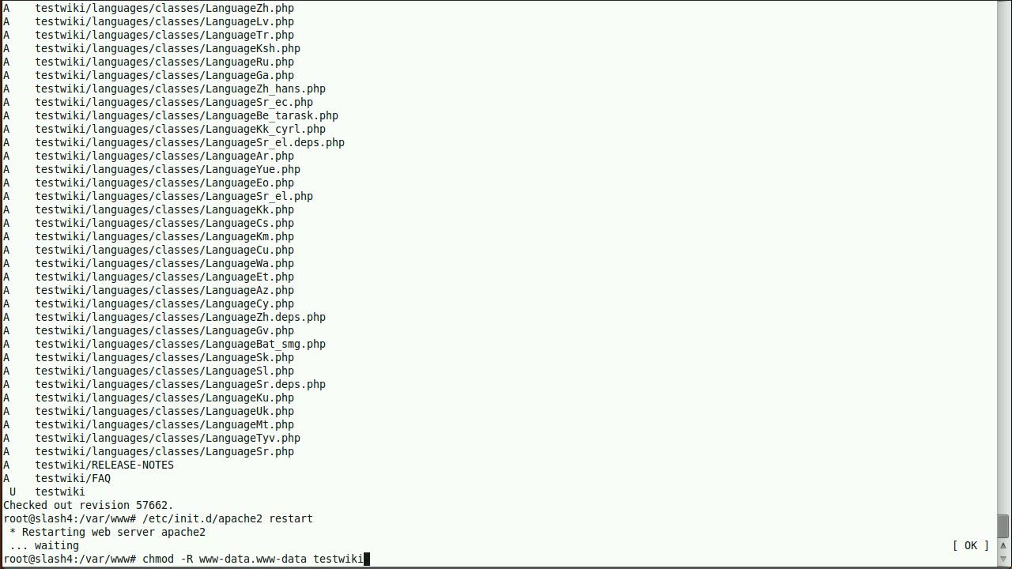
{"action": "key", "text": "Return"}
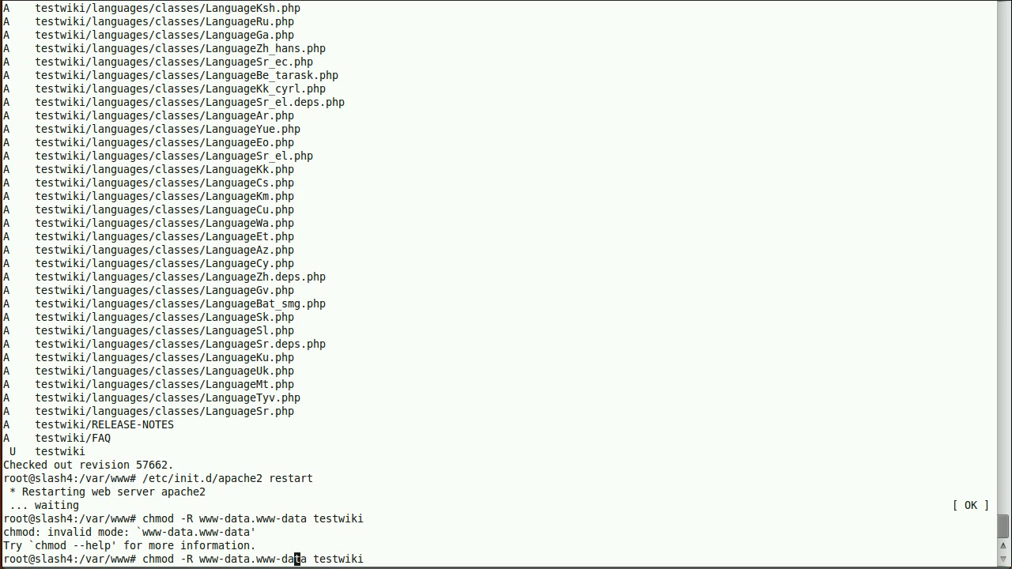
{"action": "mouse_move", "coordinate": [162, 559]}
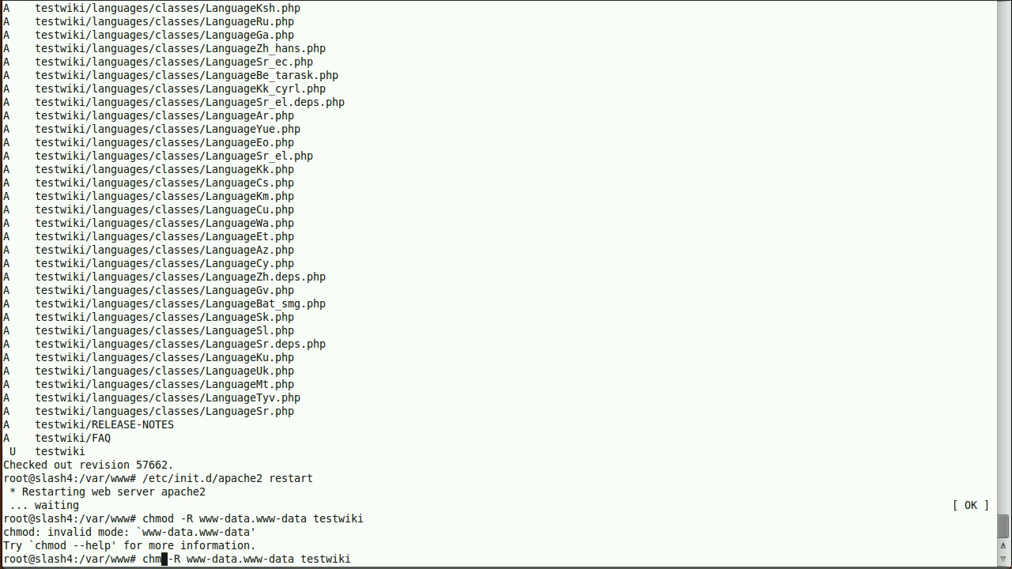
{"action": "key", "text": "Return"}
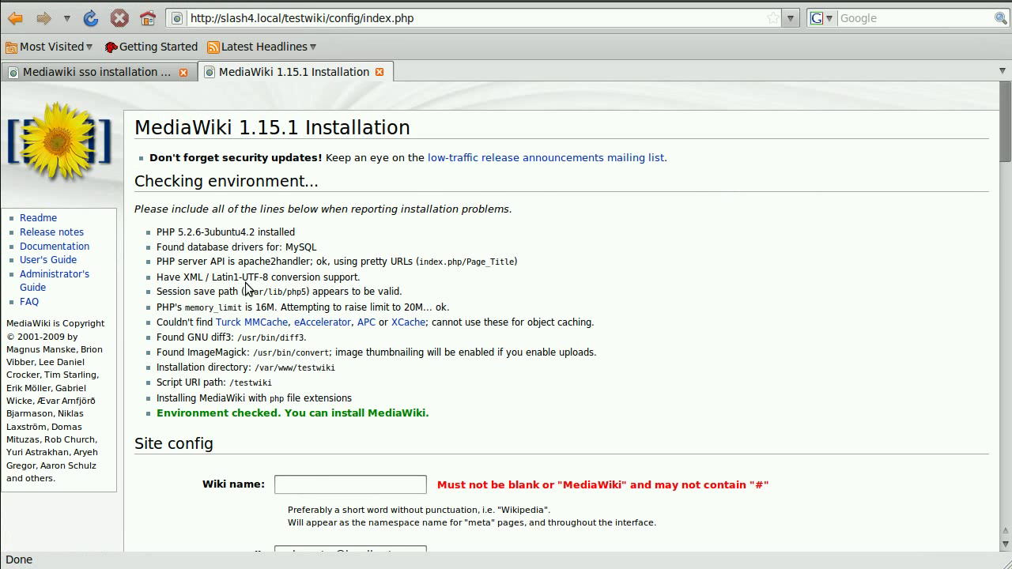
{"action": "scroll", "scroll_direction": "down", "scroll_amount": 3}
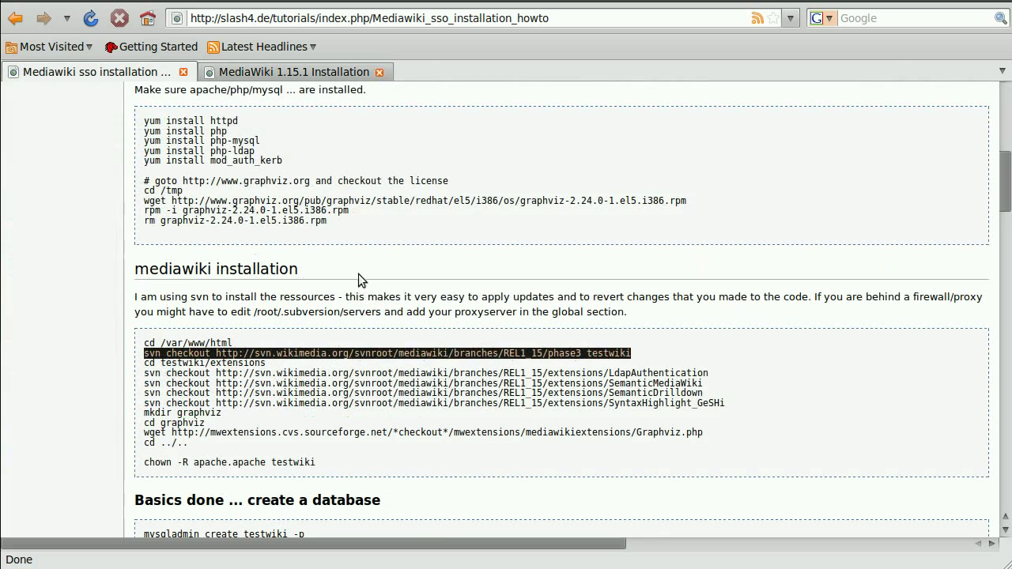
Step: Create the testwiki database with mysqladmin and scroll the howto to the user-insert SQL
{"action": "scroll", "scroll_direction": "down", "scroll_amount": 3}
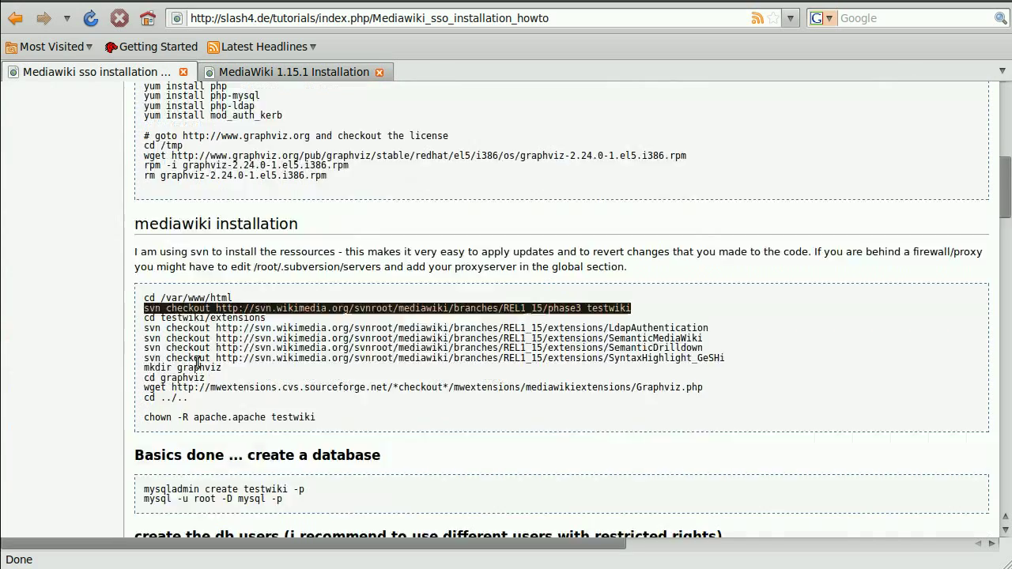
{"action": "scroll", "scroll_direction": "down", "scroll_amount": 3}
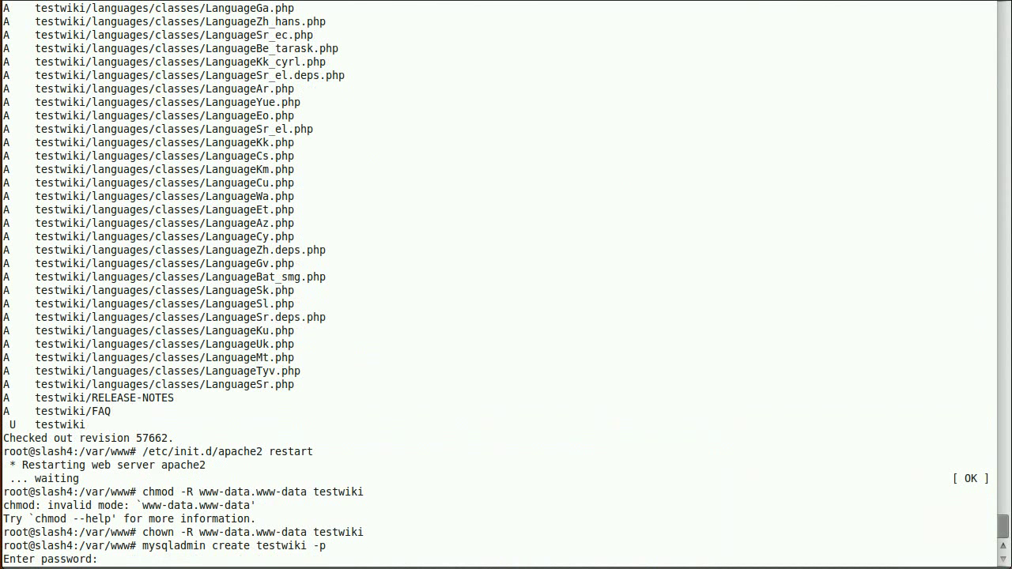
{"action": "key", "text": "Return"}
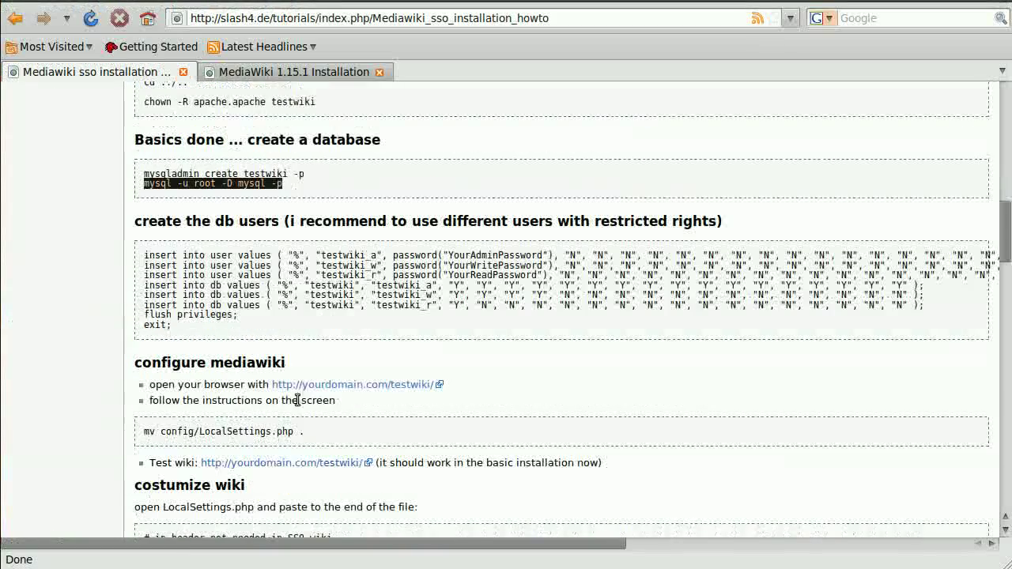
{"action": "mouse_move", "coordinate": [145, 253]}
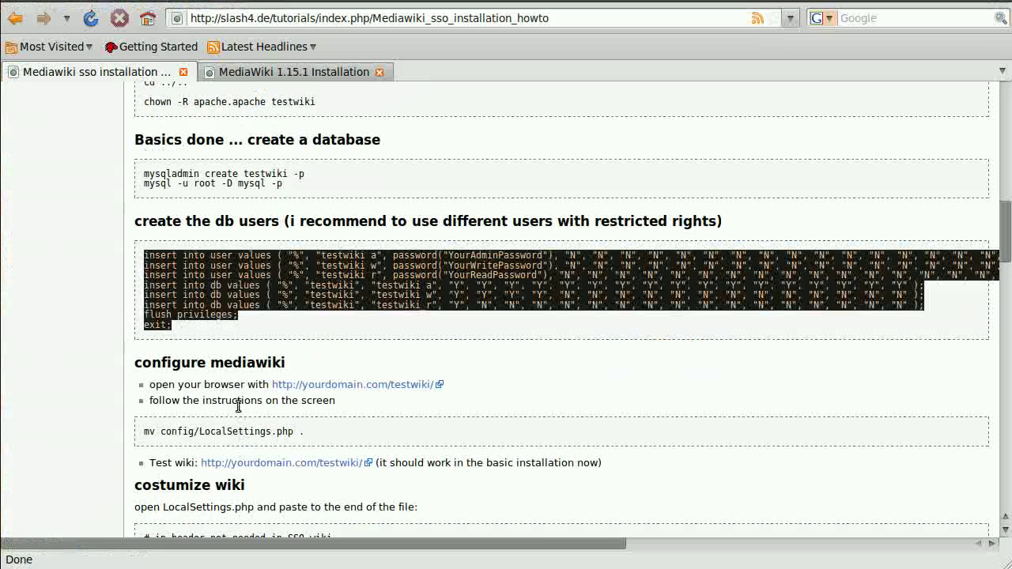
{"action": "scroll", "scroll_direction": "down", "scroll_amount": 3}
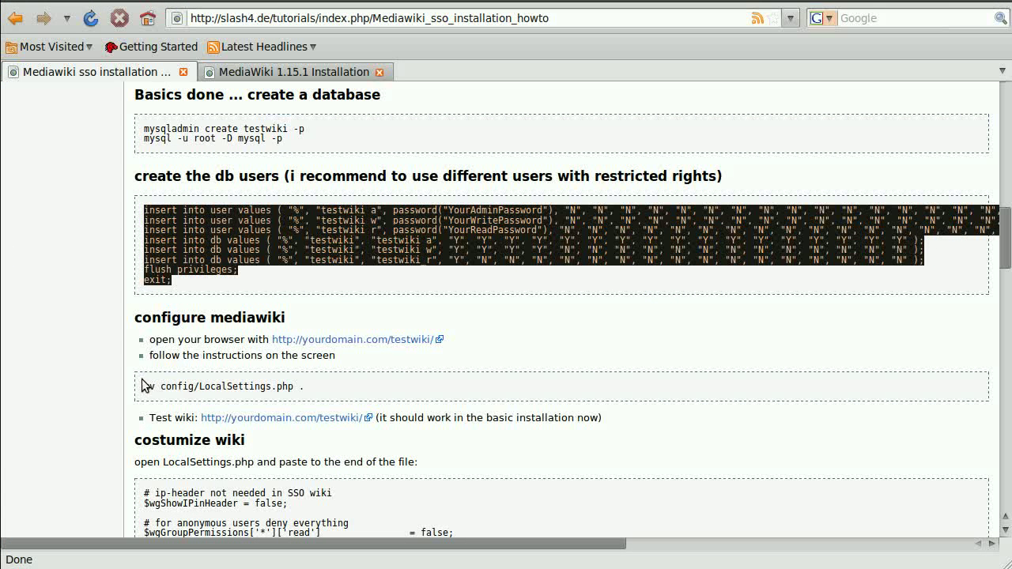
{"action": "mouse_move", "coordinate": [195, 358]}
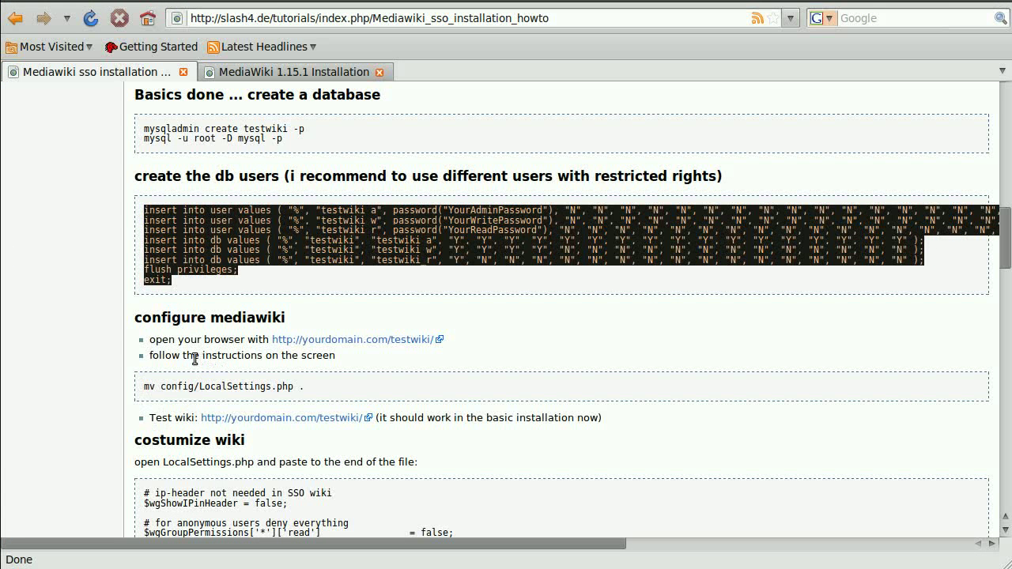
Step: On the installer form, select the contact e-mail, choose GFDL 1.3, and enter admin wiki_admin
{"action": "left_click", "coordinate": [293, 72]}
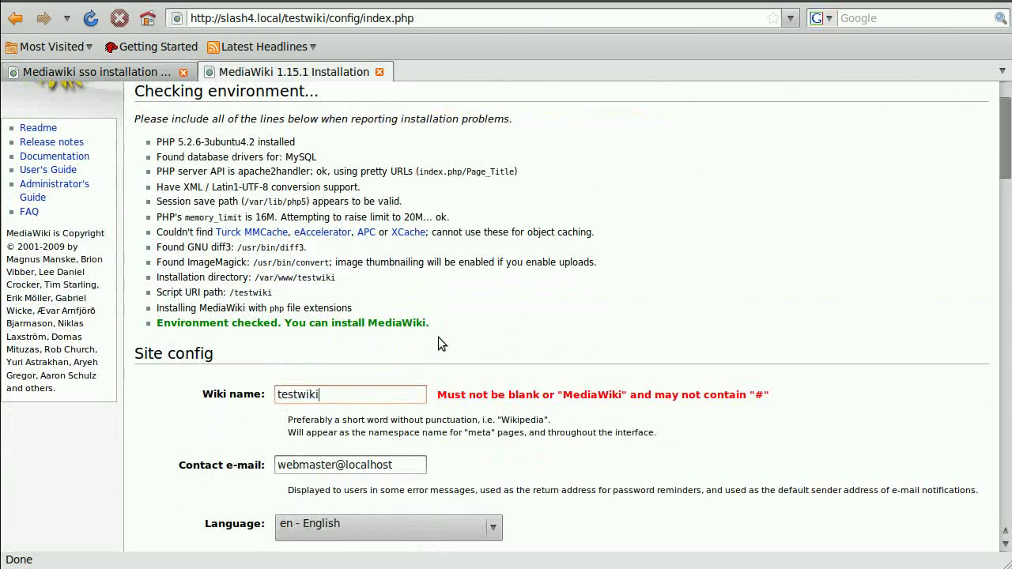
{"action": "scroll", "scroll_direction": "down", "scroll_amount": 3}
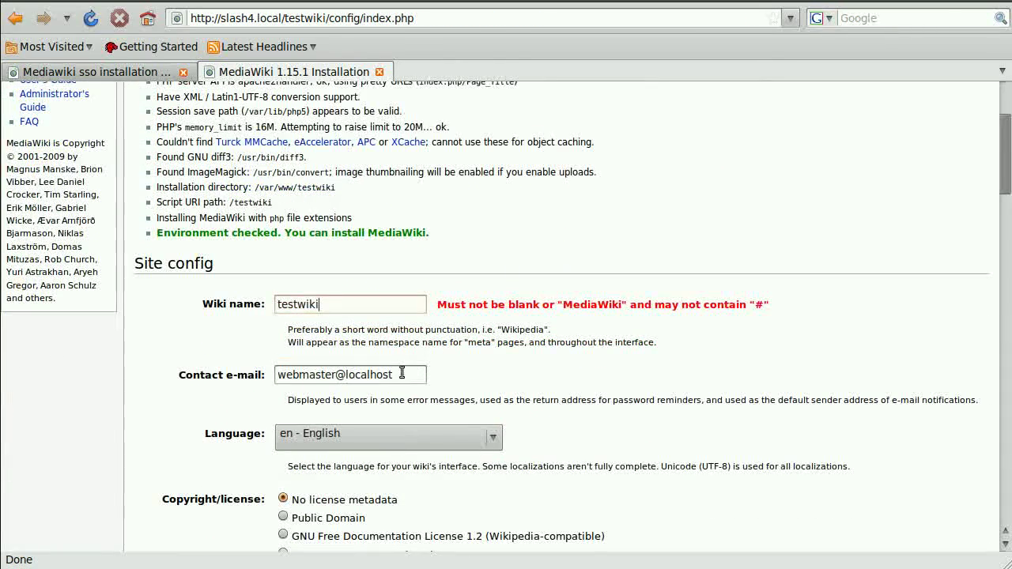
{"action": "triple_click", "coordinate": [348, 374]}
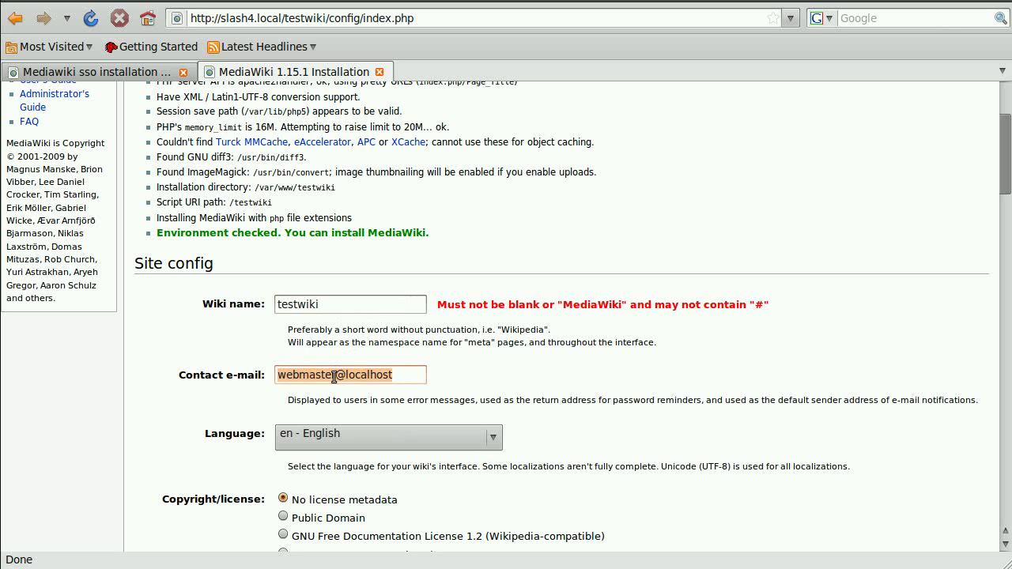
{"action": "scroll", "scroll_direction": "down", "scroll_amount": 3}
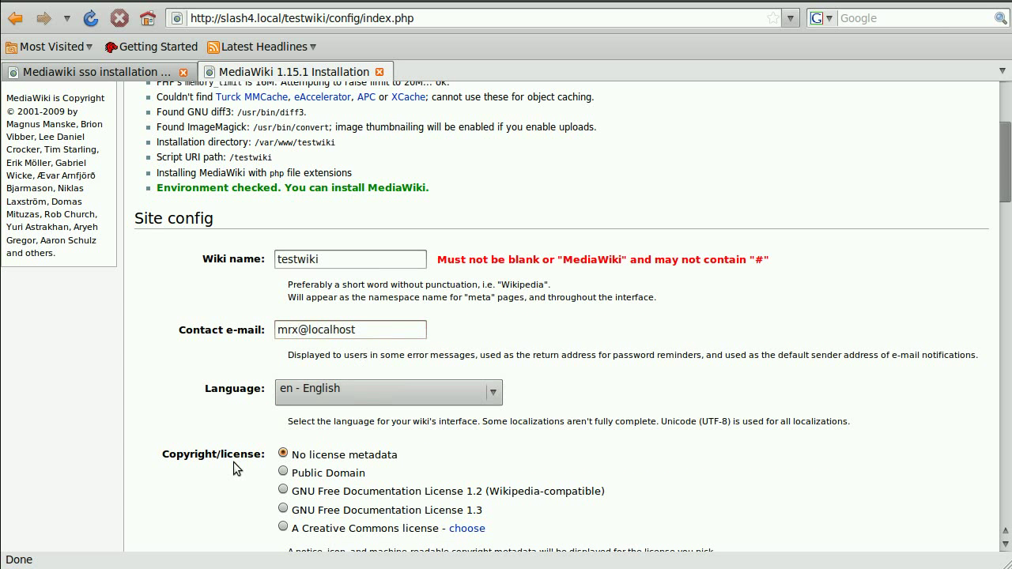
{"action": "scroll", "scroll_direction": "down", "scroll_amount": 3}
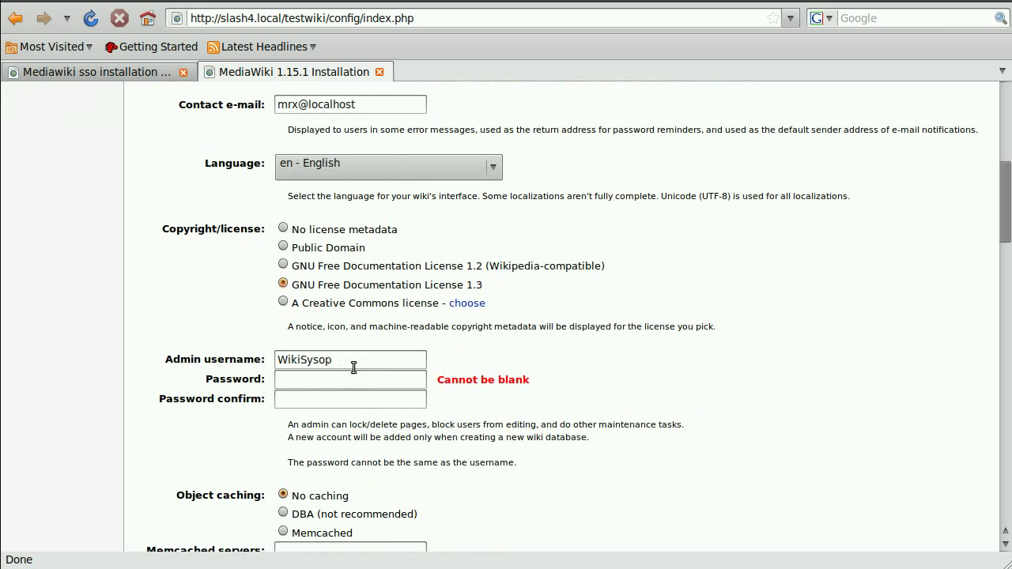
{"action": "triple_click", "coordinate": [350, 360]}
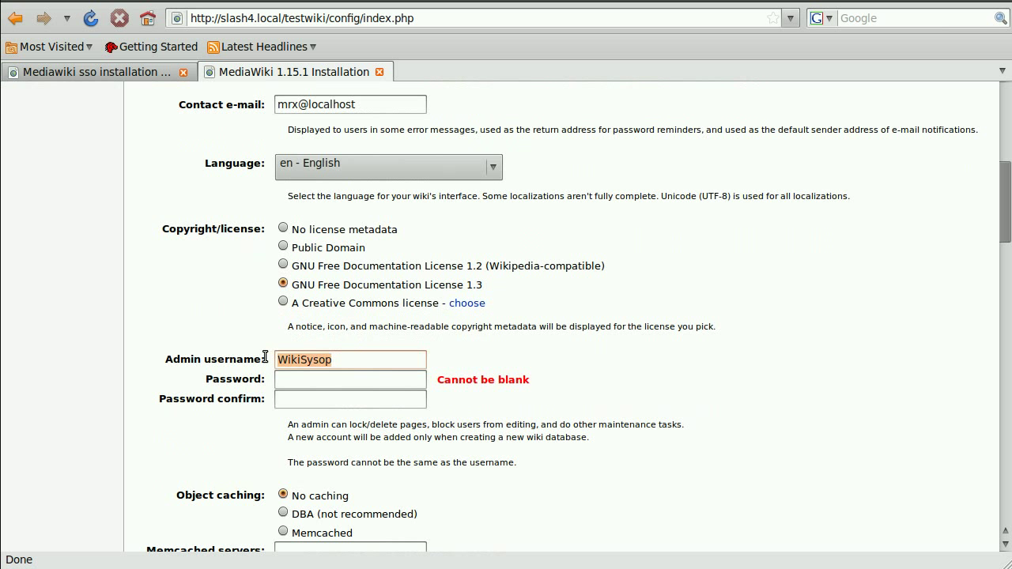
{"action": "type", "text": "wiki_admin"}
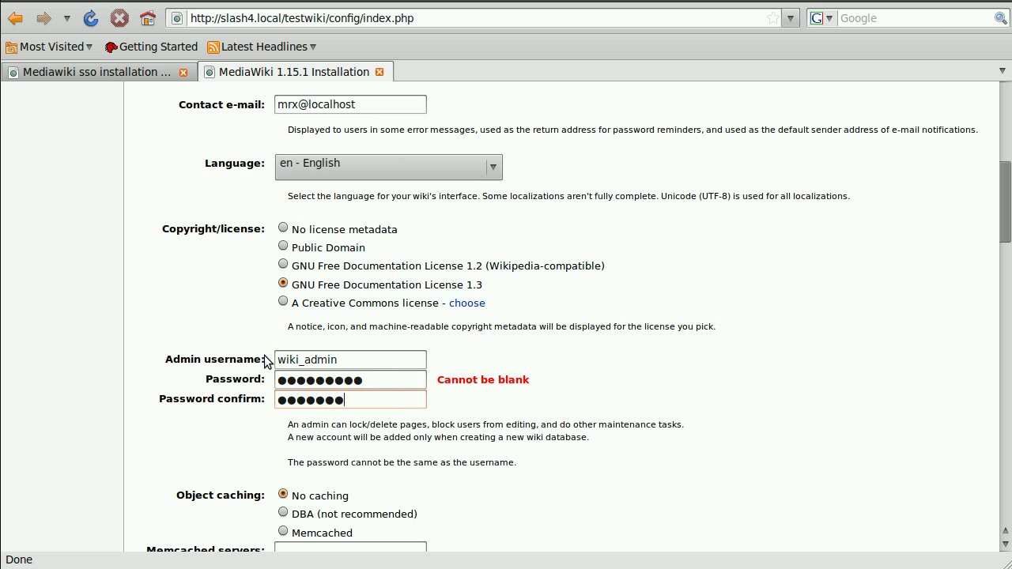
Step: Copy the testwiki_w user name and its password from the tutorial into the DB fields
{"action": "scroll", "scroll_direction": "down", "scroll_amount": 3}
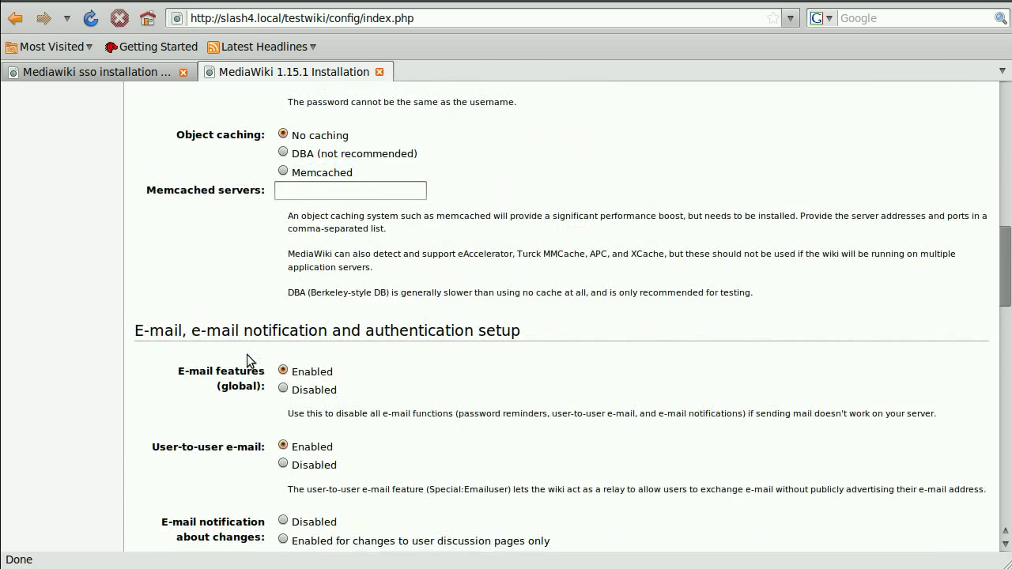
{"action": "scroll", "scroll_direction": "down", "scroll_amount": 3}
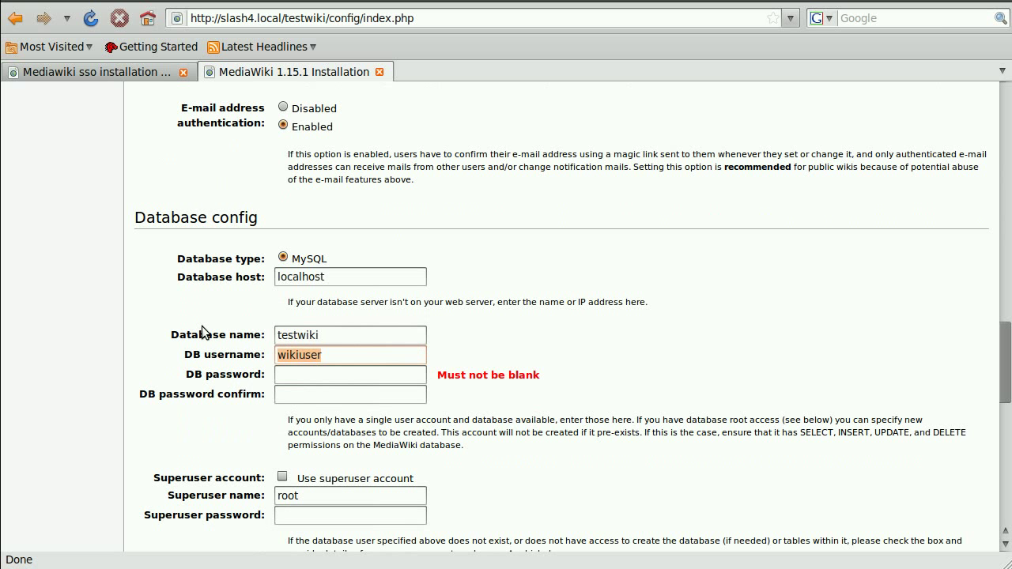
{"action": "left_click", "coordinate": [94, 71]}
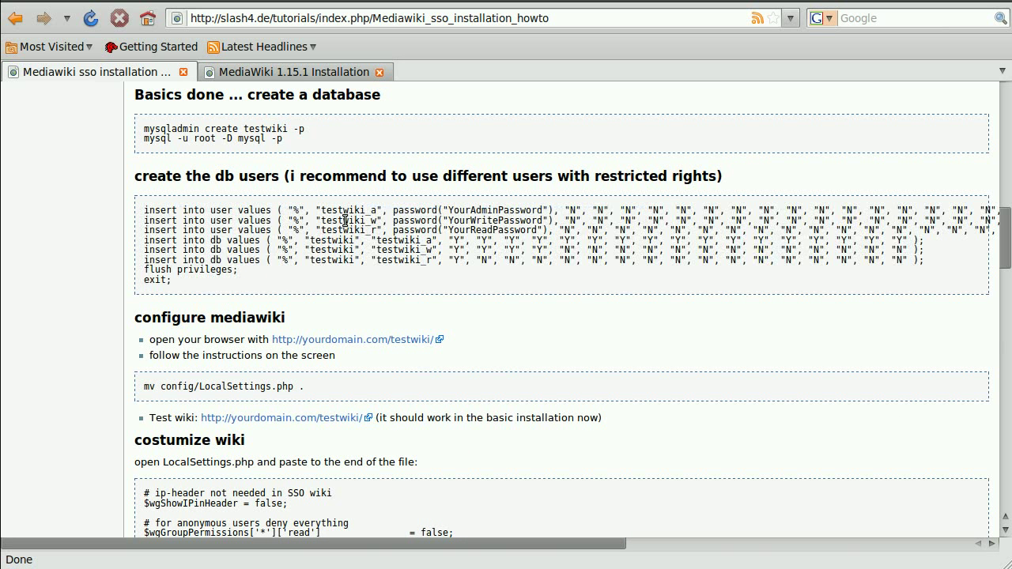
{"action": "double_click", "coordinate": [340, 220]}
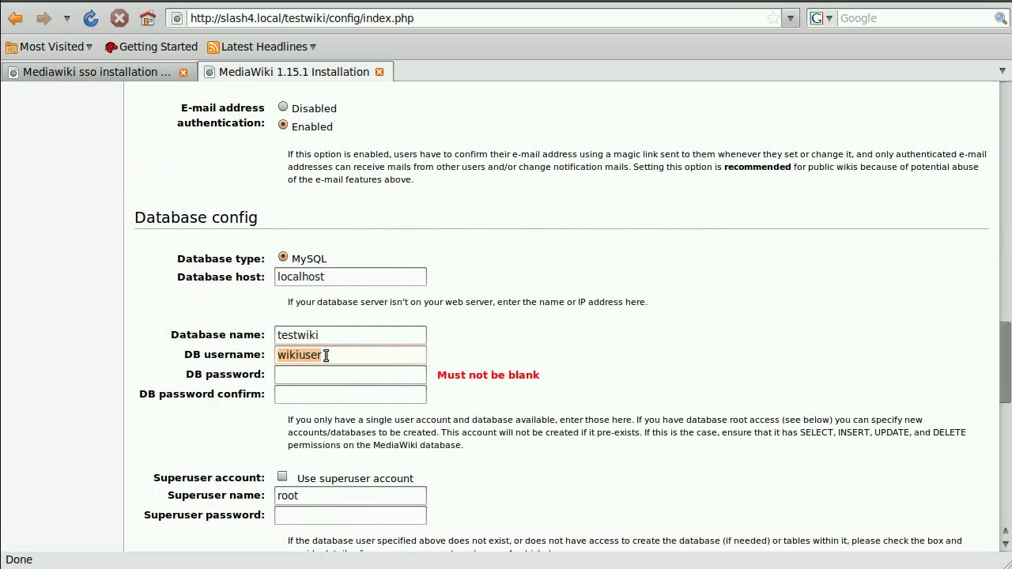
{"action": "left_click", "coordinate": [91, 71]}
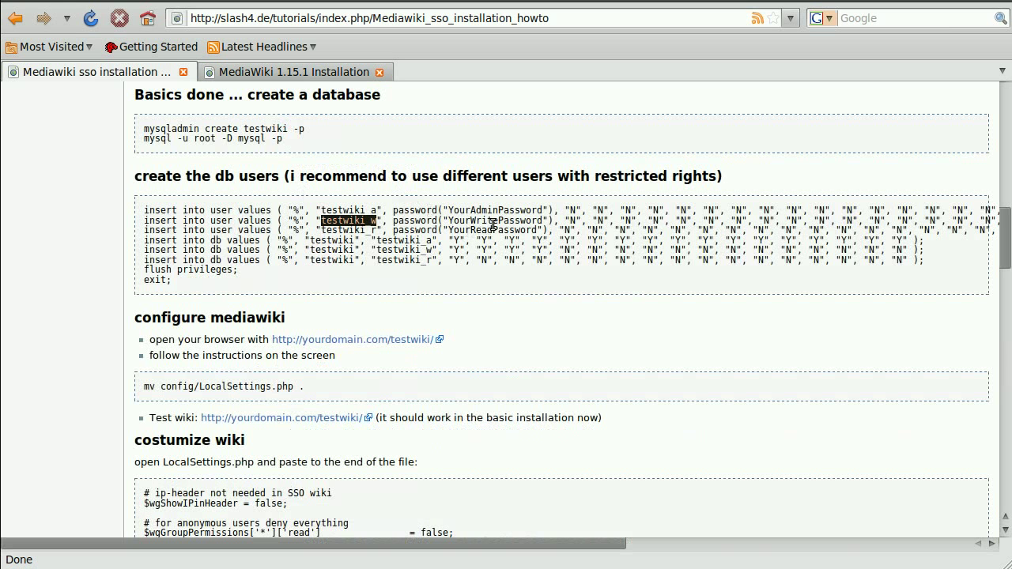
{"action": "double_click", "coordinate": [493, 221]}
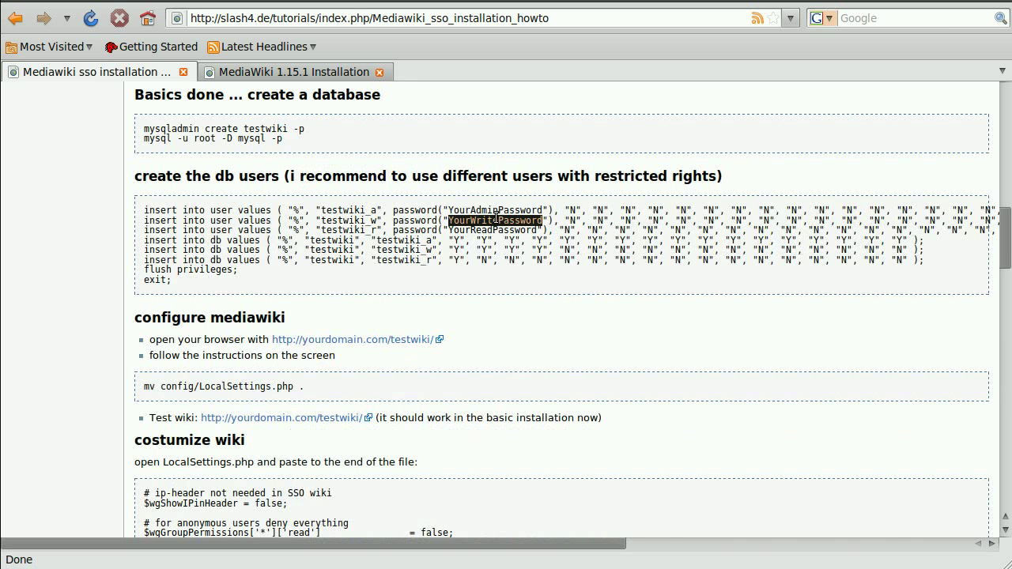
{"action": "left_click", "coordinate": [292, 72]}
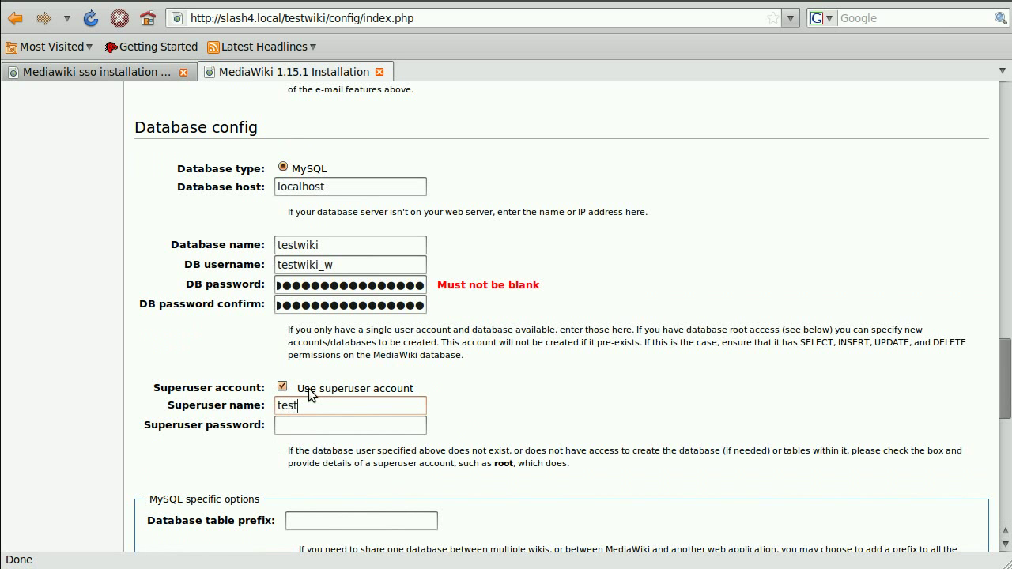
{"action": "left_click", "coordinate": [95, 72]}
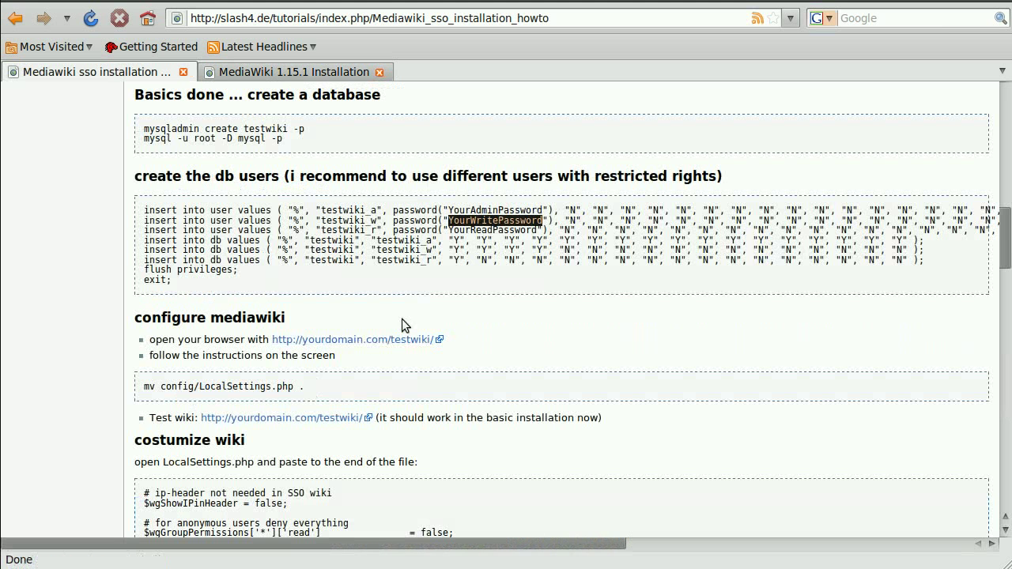
{"action": "left_click", "coordinate": [293, 71]}
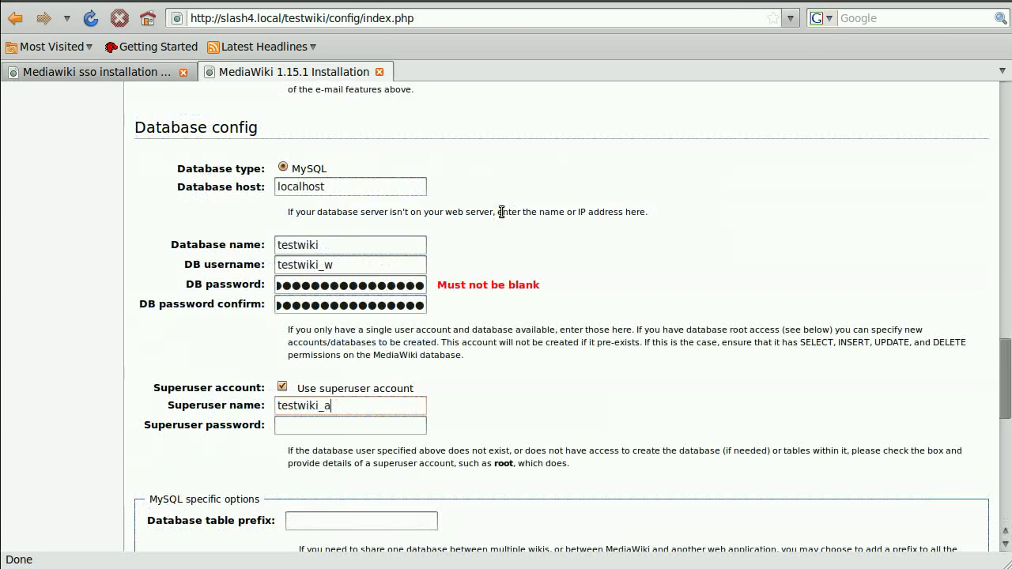
Step: Scroll to 'Installation successful!' and switch back to the tutorial tab
{"action": "scroll", "scroll_direction": "down", "scroll_amount": 3}
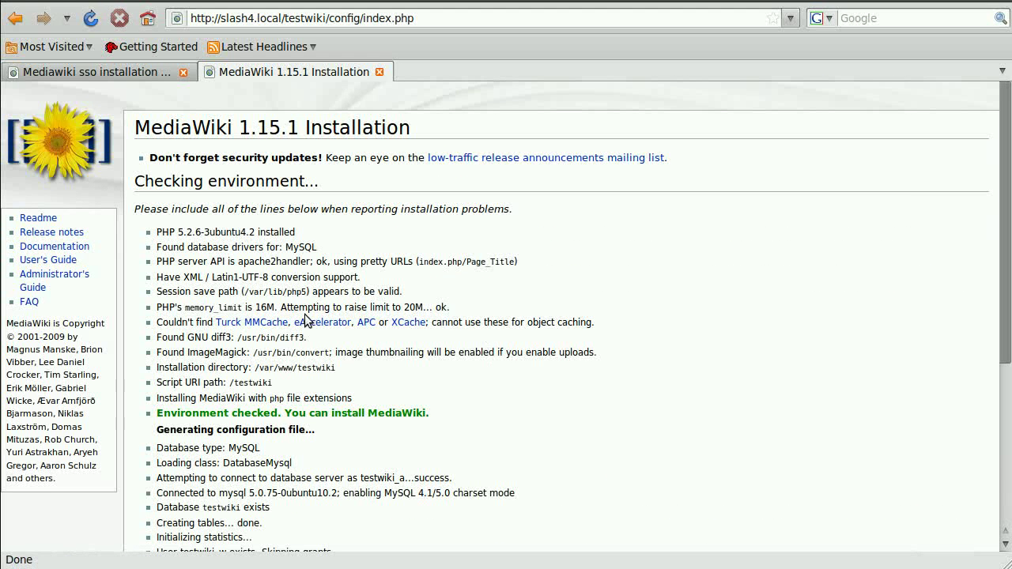
{"action": "scroll", "scroll_direction": "down", "scroll_amount": 3}
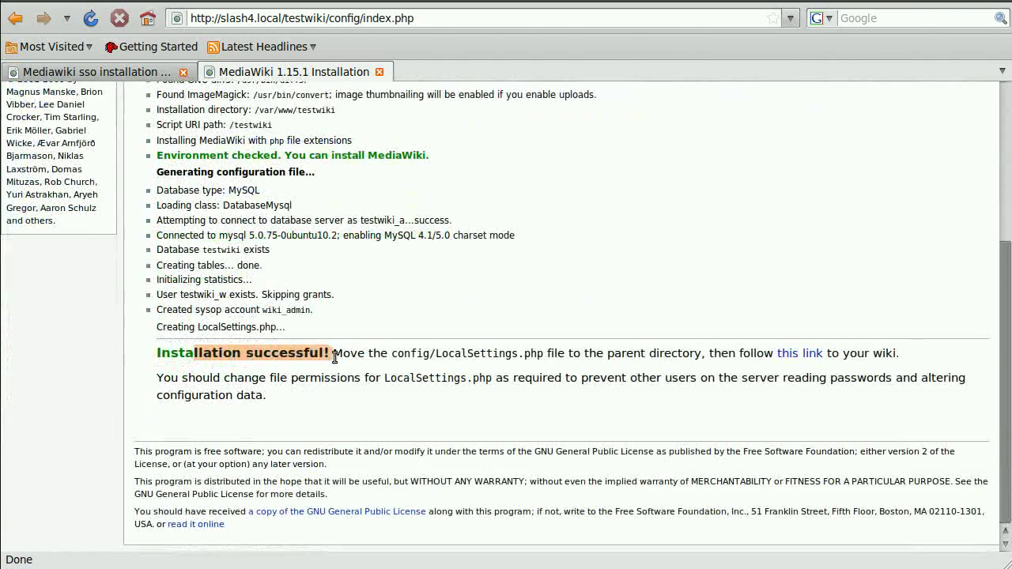
{"action": "left_click", "coordinate": [95, 71]}
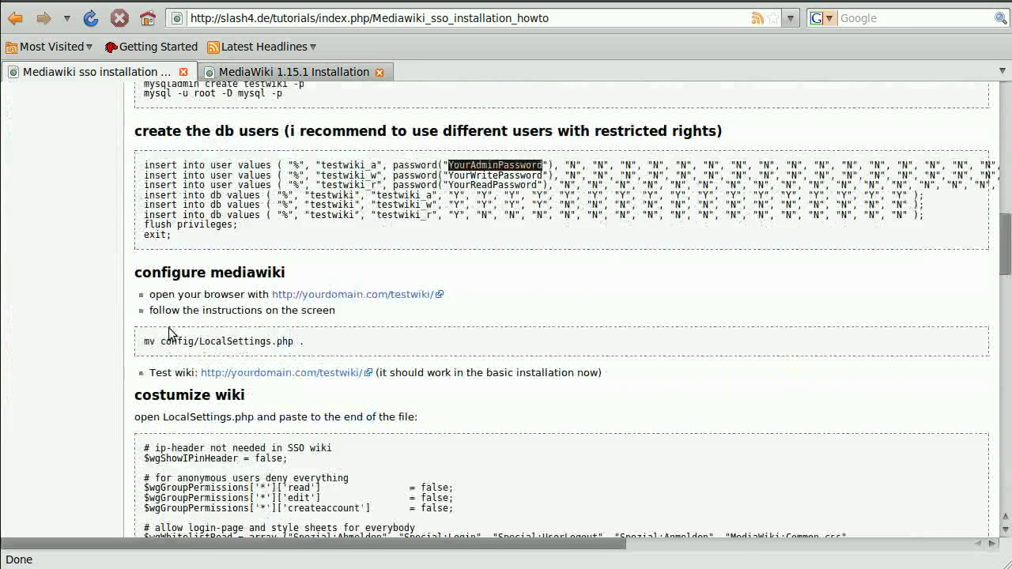
Step: Enter testwiki and move config/LocalSettings.php into the wiki directory
{"action": "triple_click", "coordinate": [221, 341]}
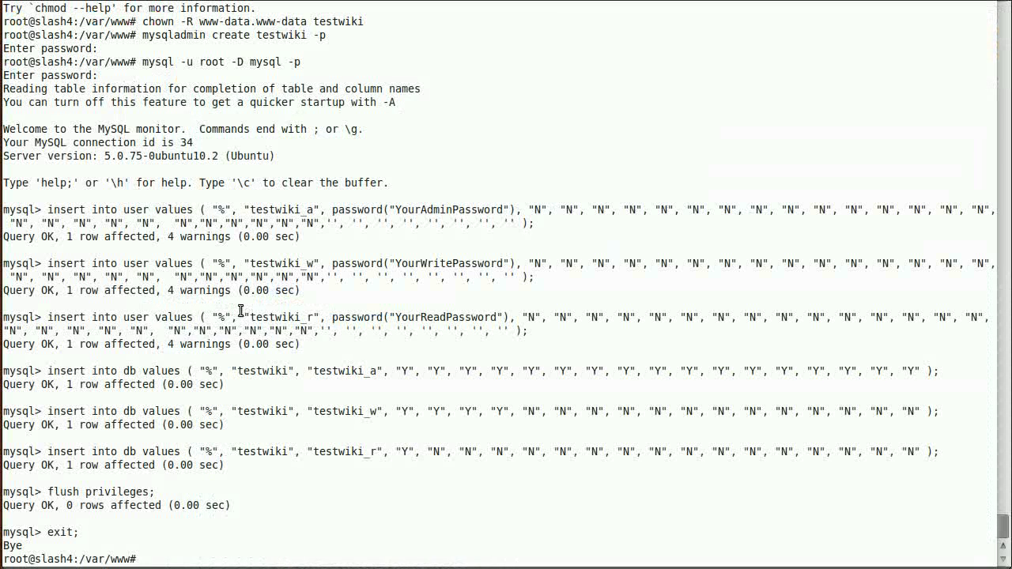
{"action": "type", "text": "cd testwiki/"}
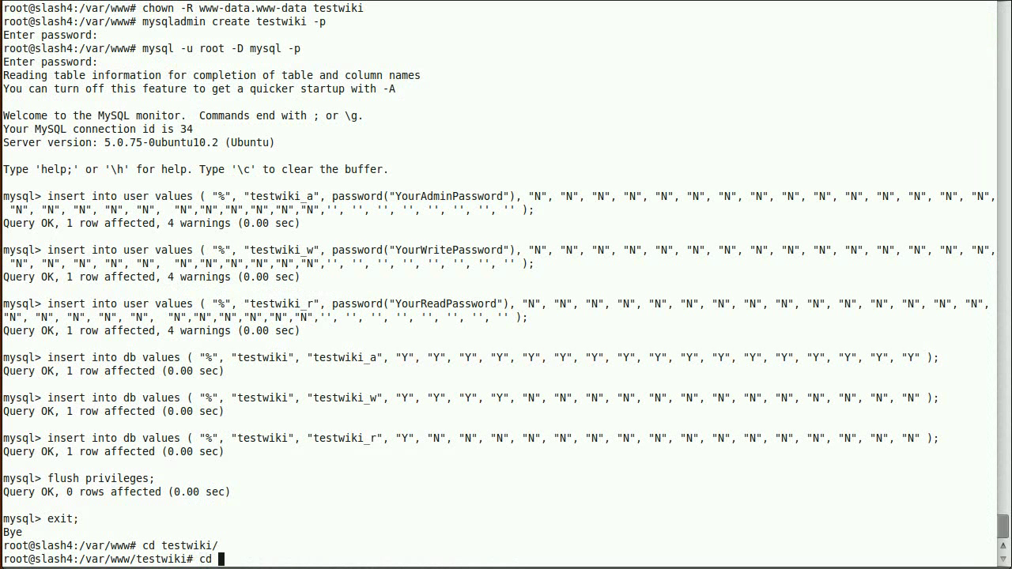
{"action": "type", "text": "mv"}
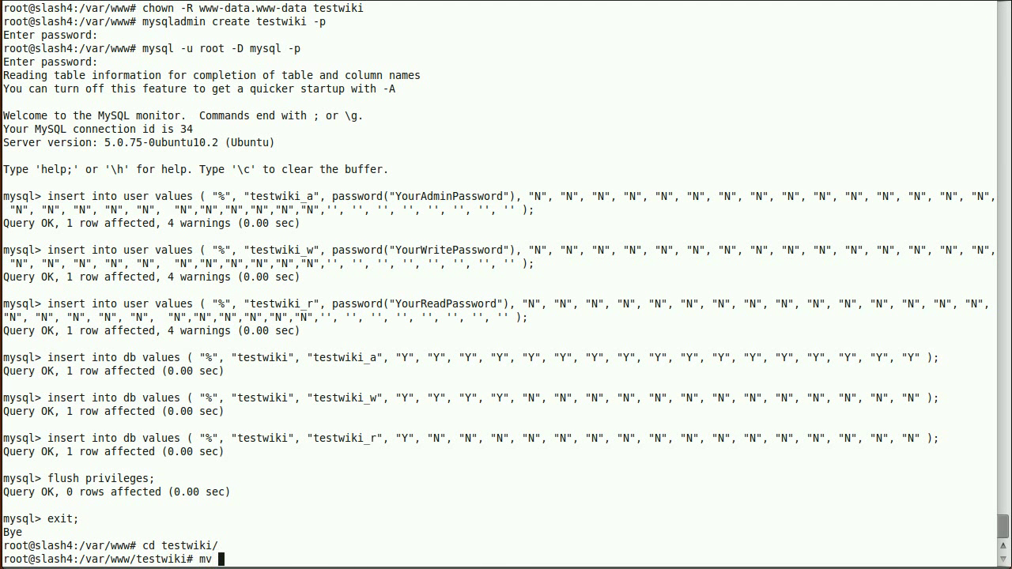
{"action": "type", "text": "config/LocalSettings.php ."}
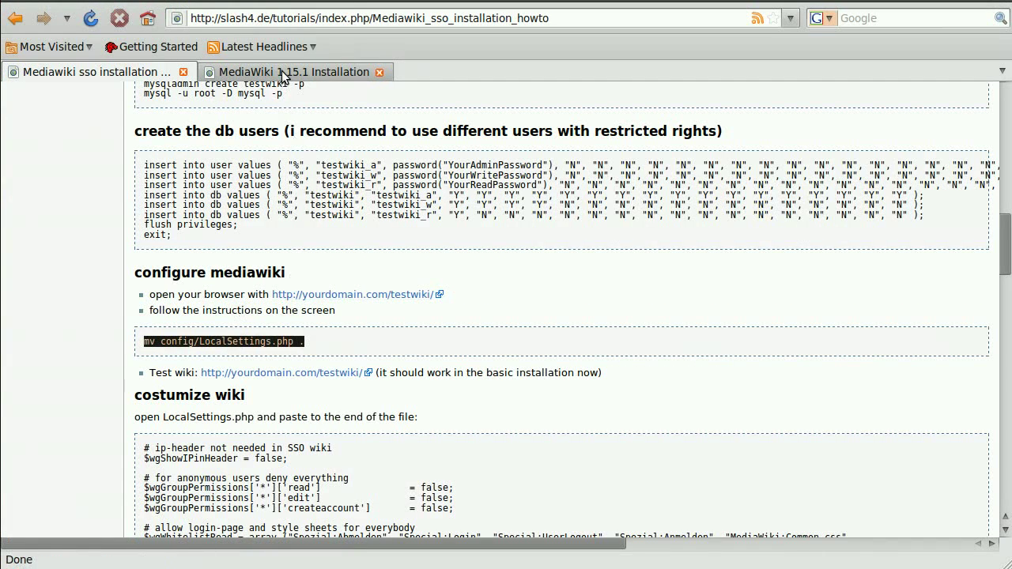
Step: Open the Testwiki Main Page via 'this link' on the MediaWiki 1.15.1 Installation tab
{"action": "left_click", "coordinate": [293, 72]}
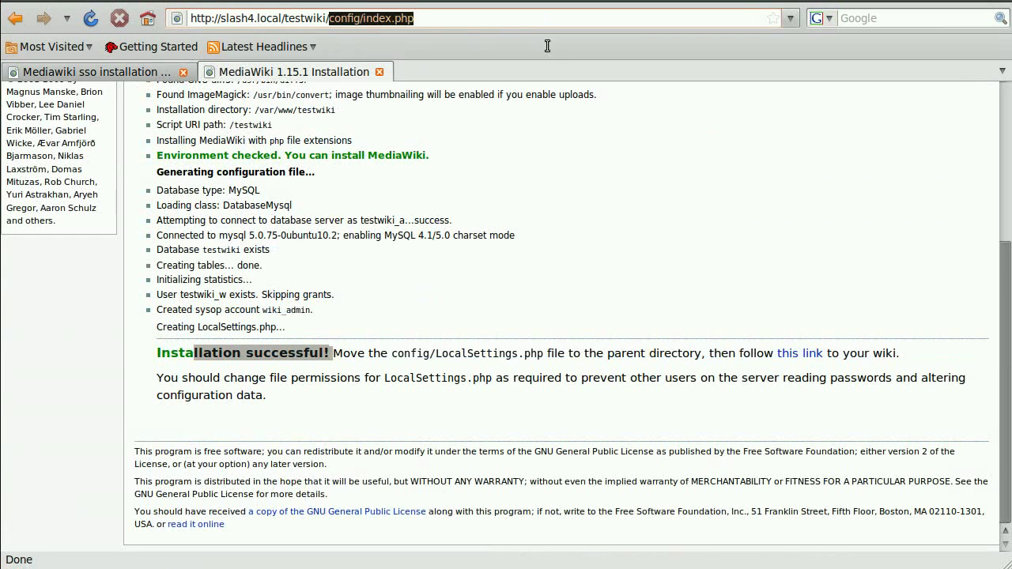
{"action": "left_click", "coordinate": [800, 353]}
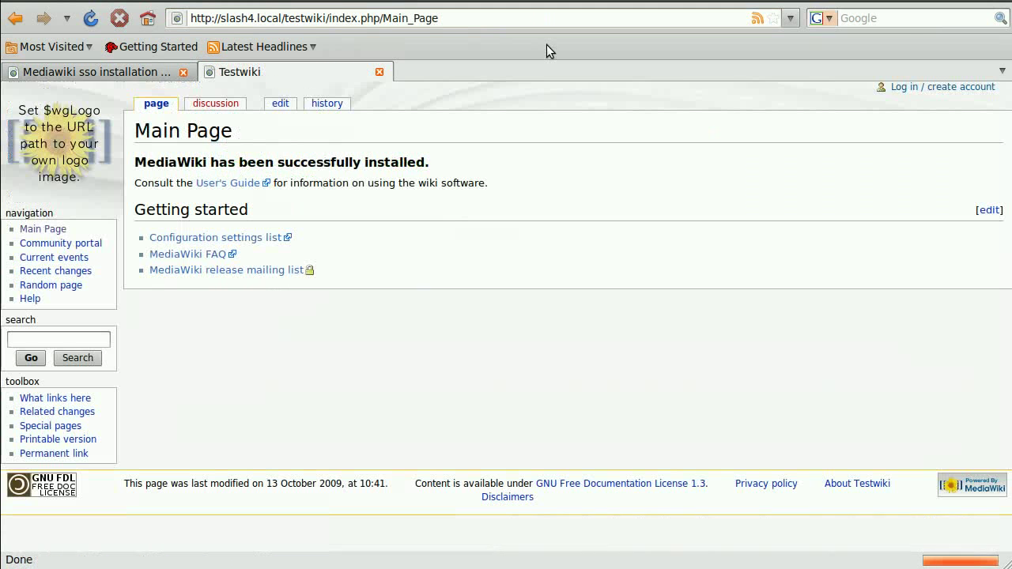
{"action": "mouse_move", "coordinate": [121, 169]}
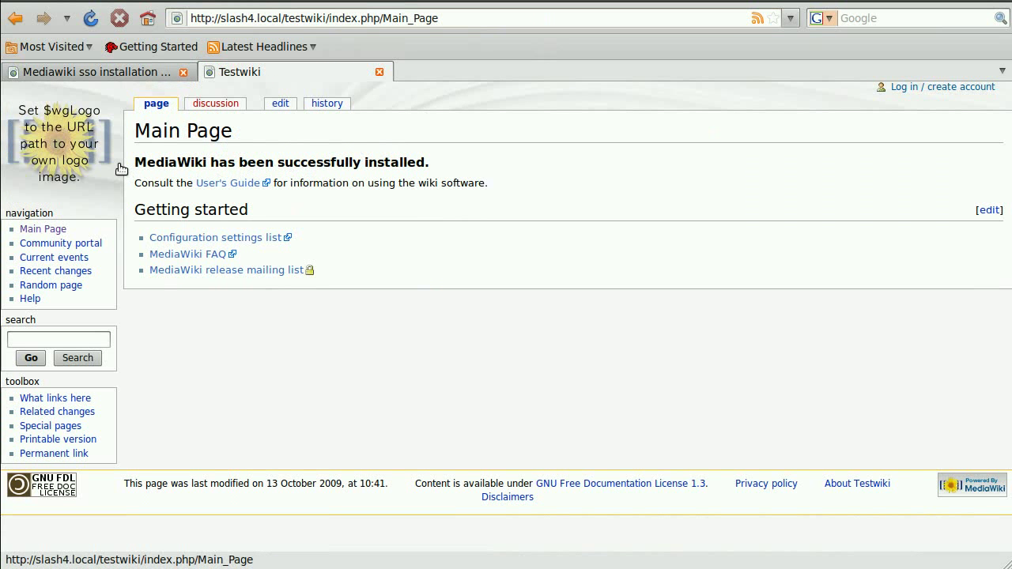